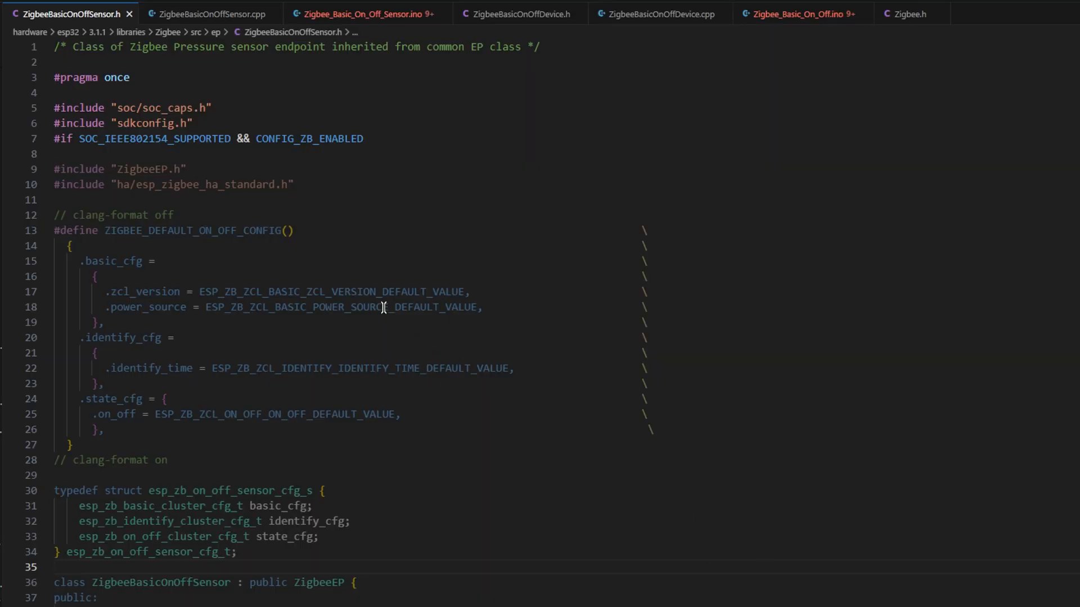
{"action": "mouse_move", "coordinate": [268, 273]}
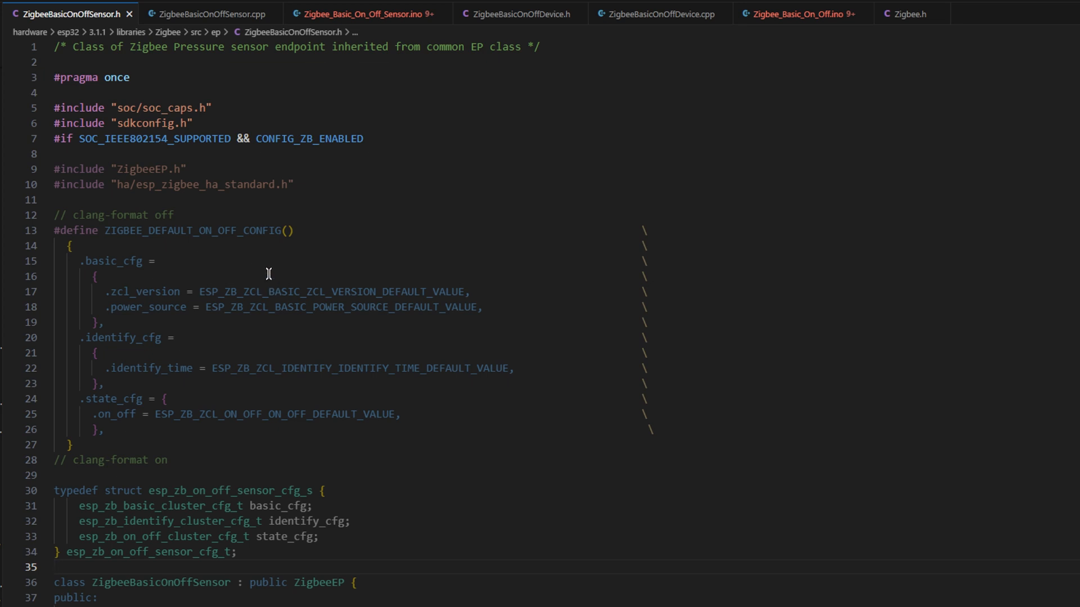
{"action": "mouse_move", "coordinate": [262, 344]}
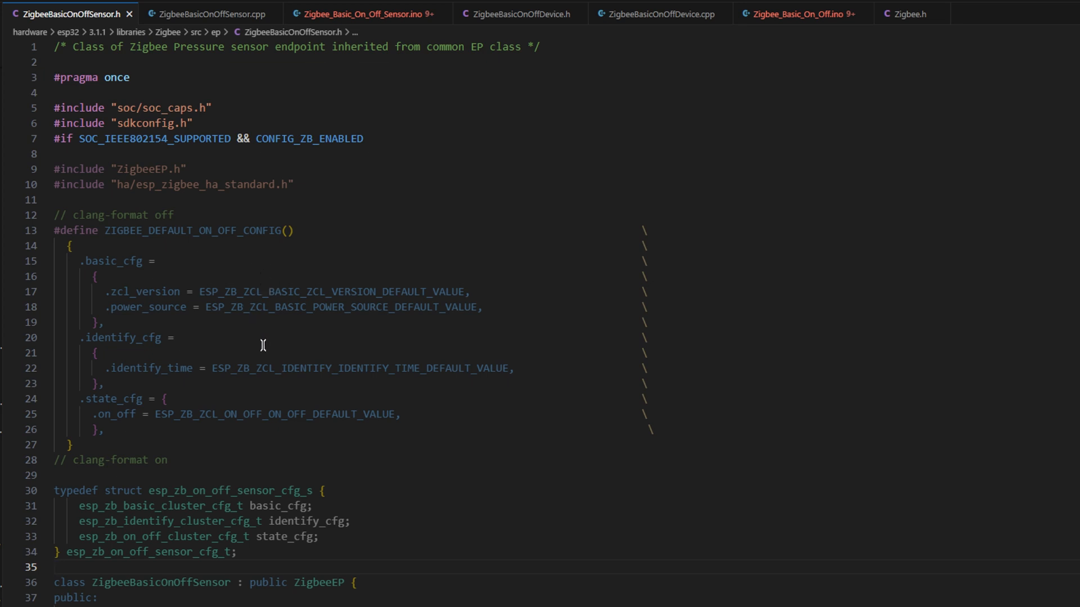
{"action": "mouse_move", "coordinate": [244, 308]}
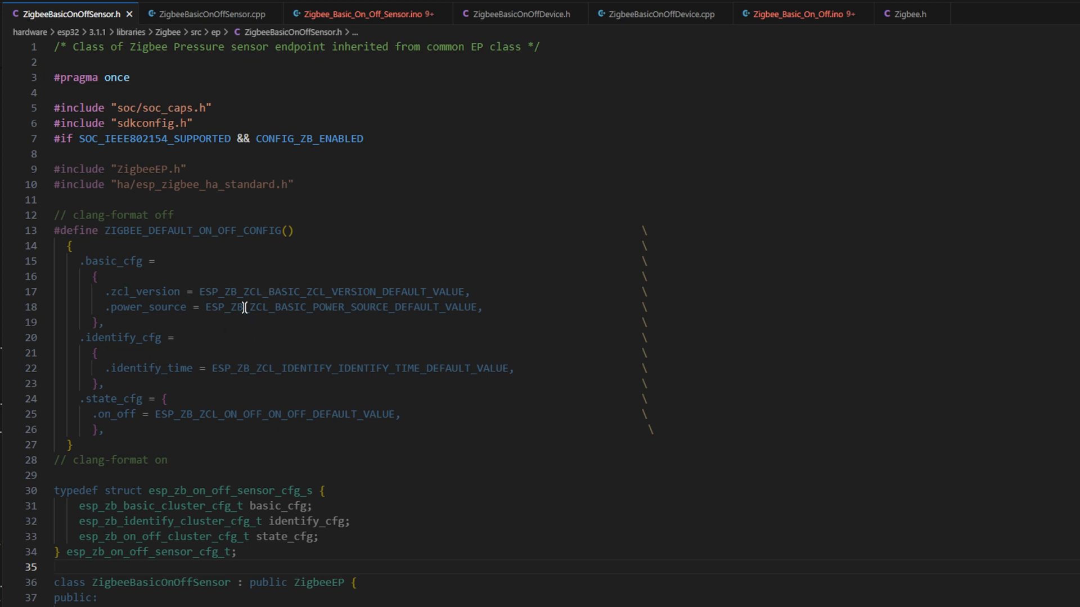
{"action": "mouse_move", "coordinate": [365, 277]}
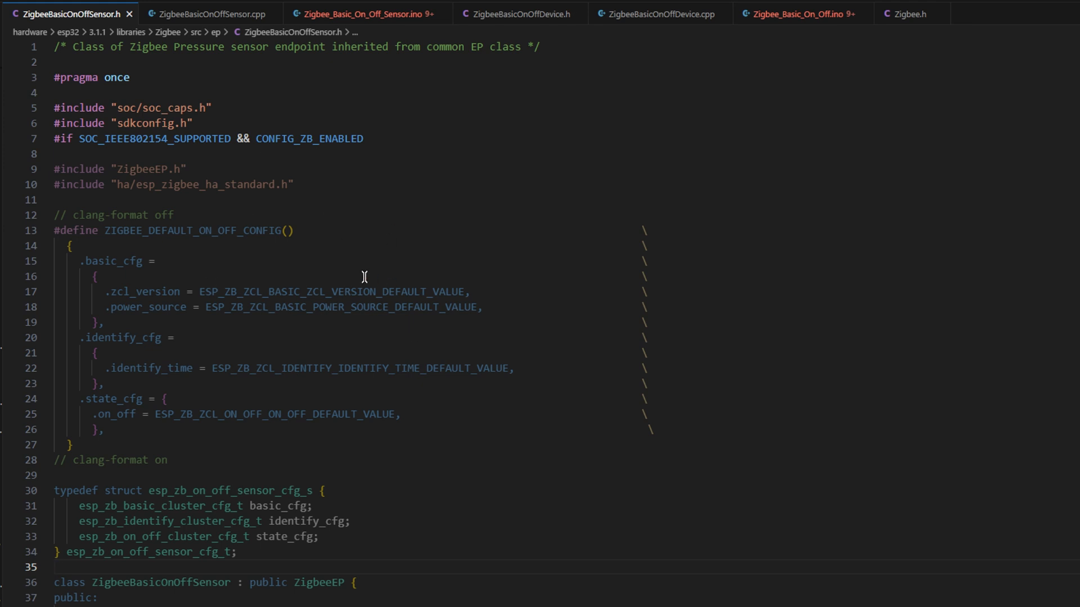
{"action": "mouse_move", "coordinate": [97, 291]}
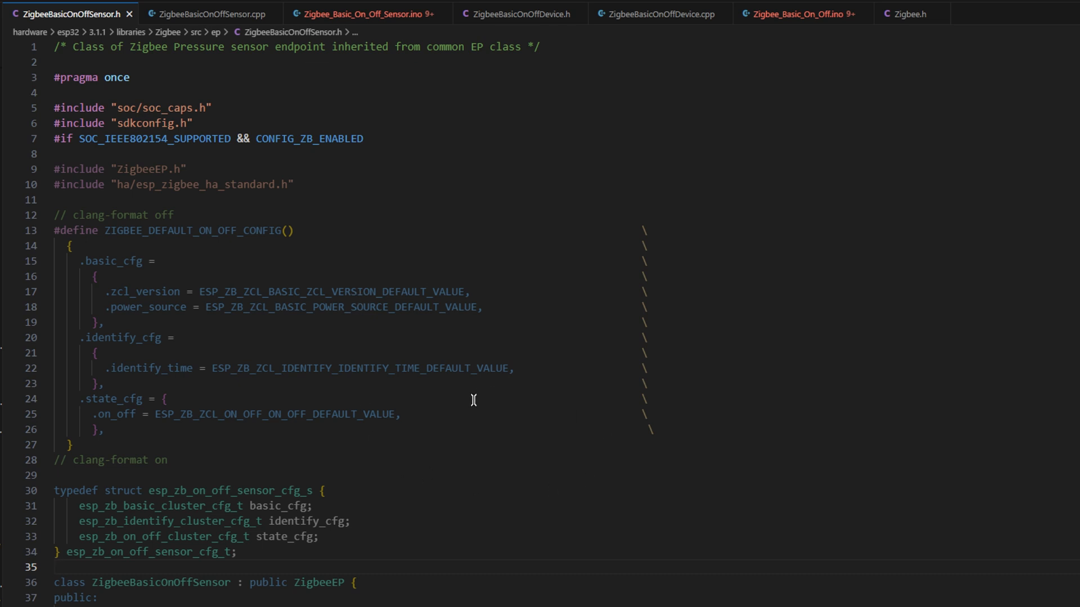
{"action": "mouse_move", "coordinate": [459, 421]}
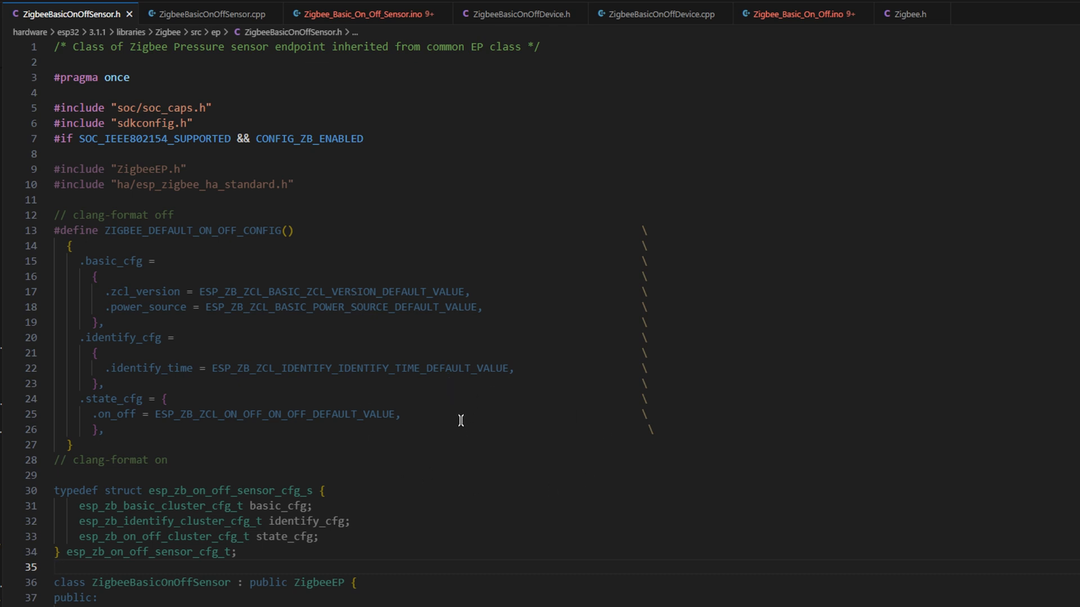
{"action": "mouse_move", "coordinate": [406, 414]}
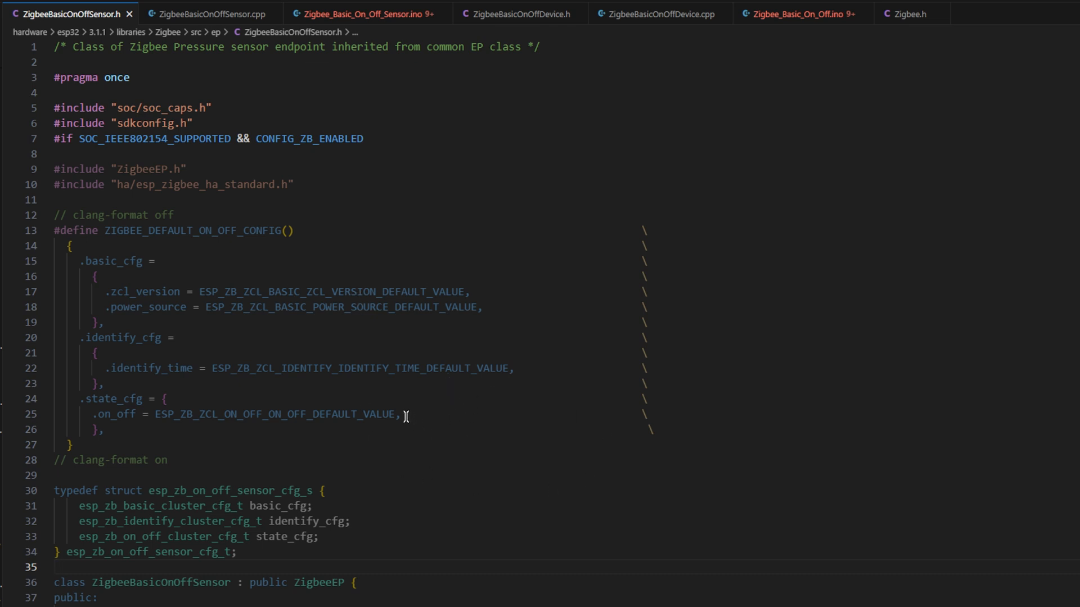
- Highlight the DEFAULT_ON_OFF_CONFIG macro block and its name in the sensor header
{"action": "left_click", "coordinate": [72, 444]}
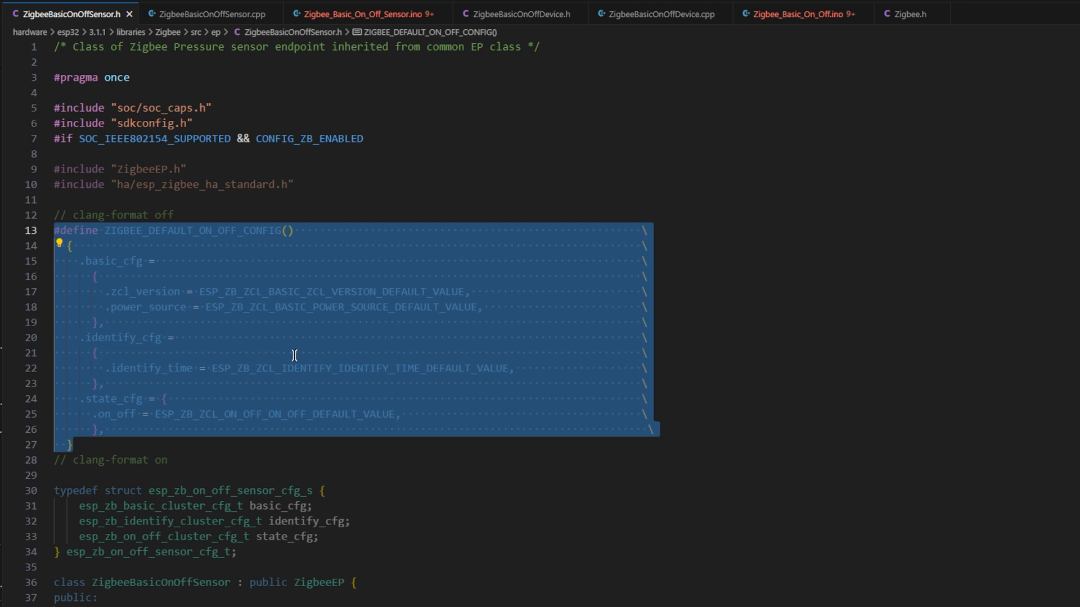
{"action": "left_click", "coordinate": [193, 441]}
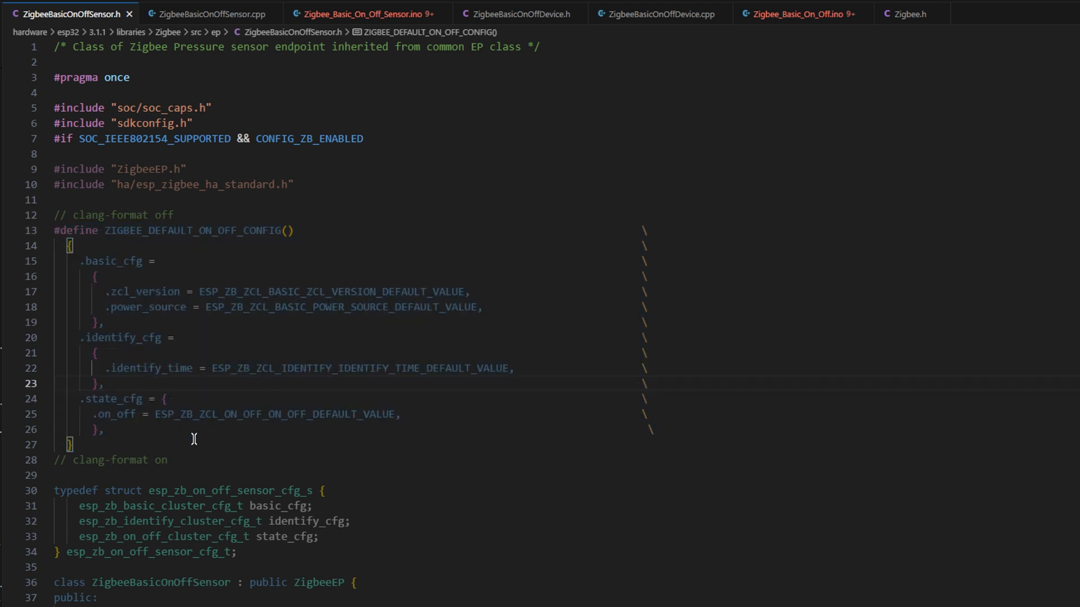
{"action": "double_click", "coordinate": [155, 231]}
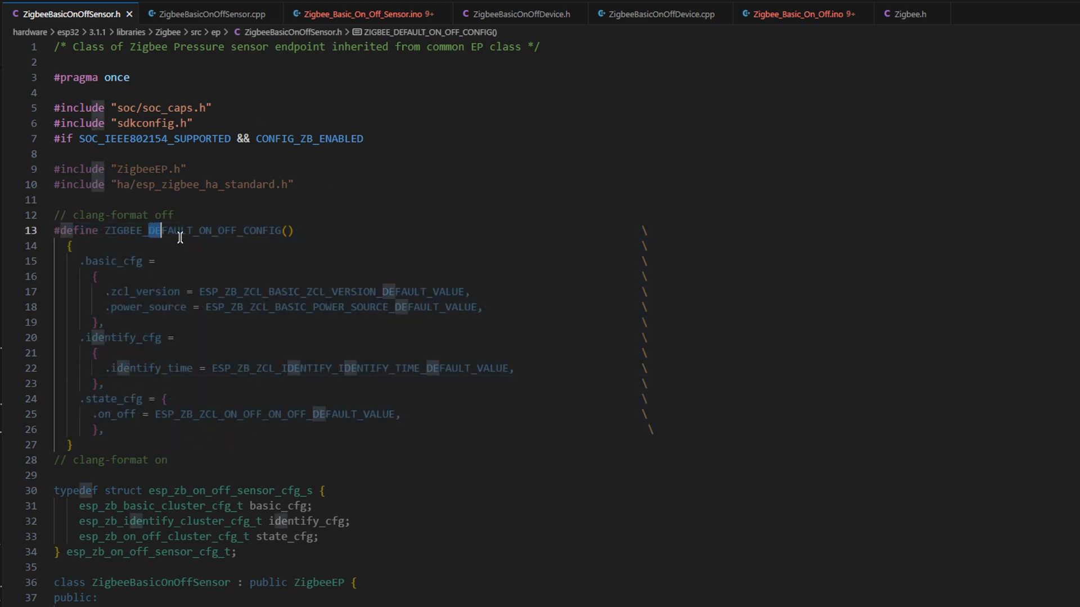
{"action": "double_click", "coordinate": [201, 230]}
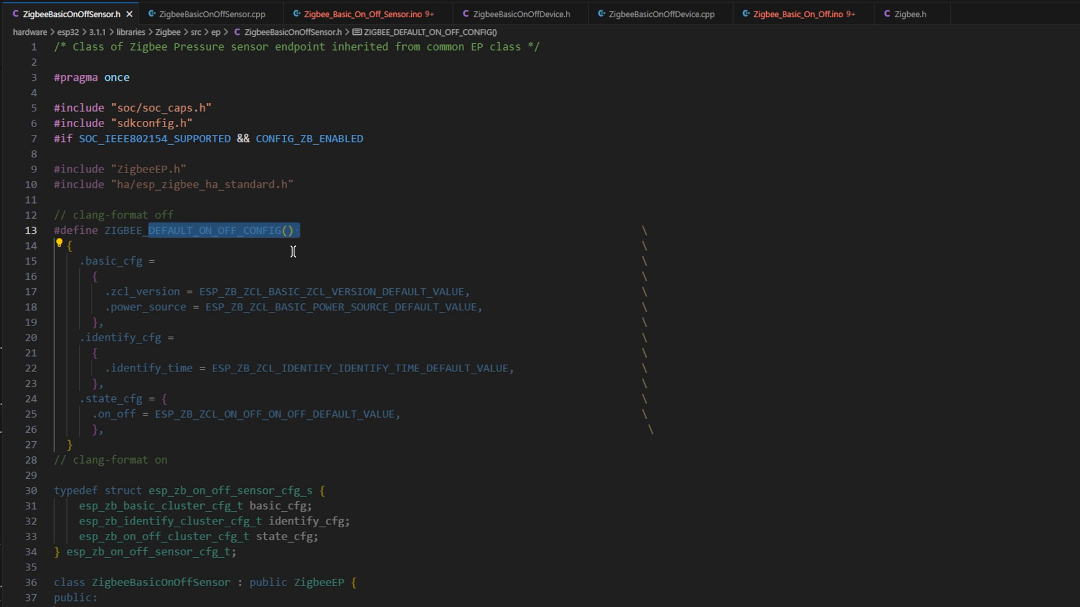
{"action": "mouse_move", "coordinate": [98, 465]}
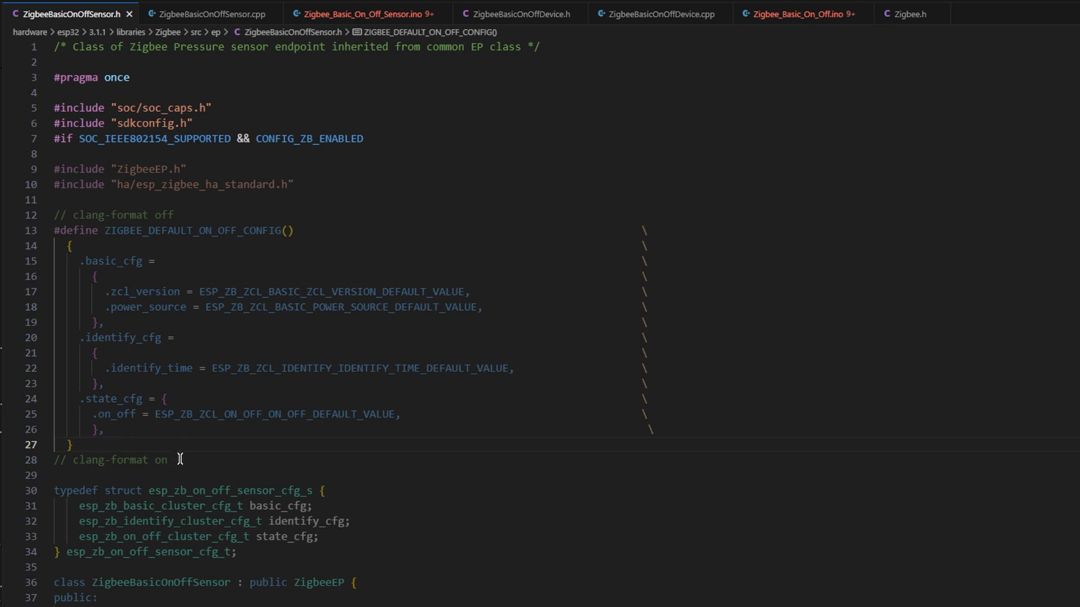
{"action": "mouse_move", "coordinate": [417, 361]}
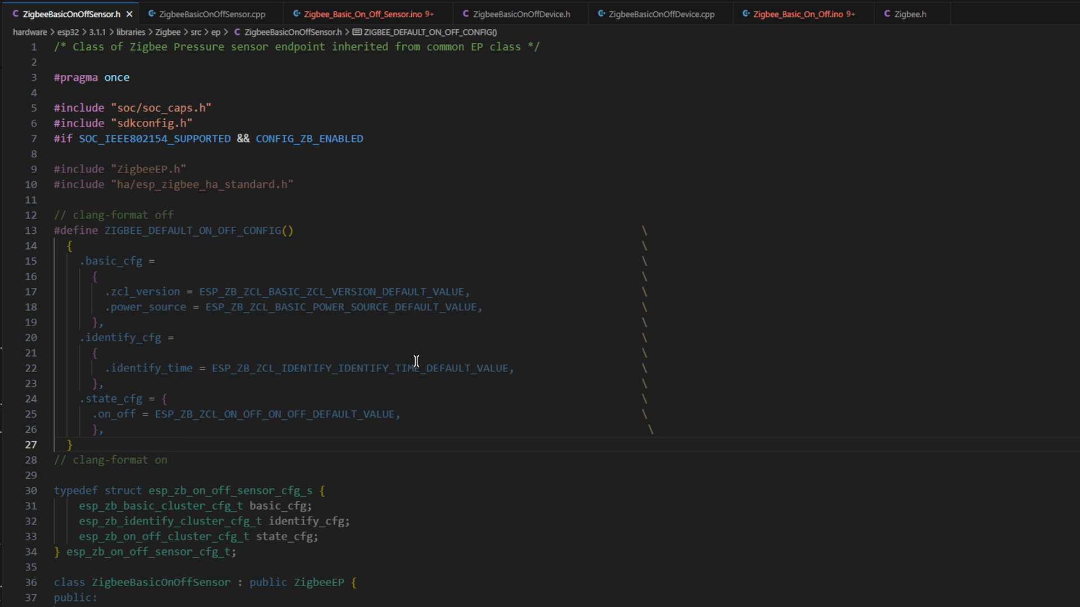
{"action": "mouse_move", "coordinate": [343, 263]}
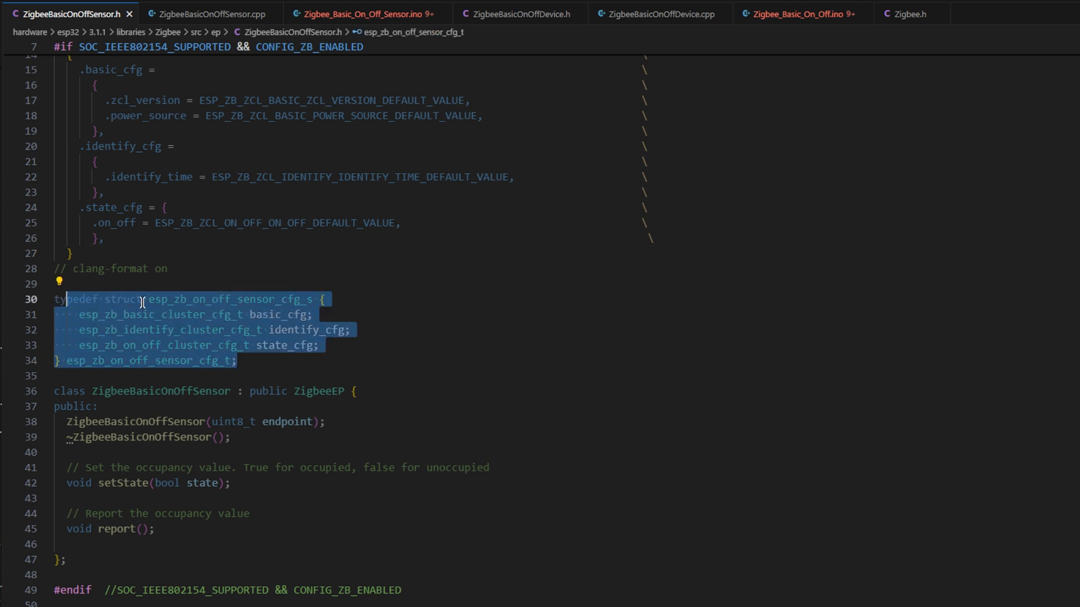
- Switch to ZigbeeBasicOnOffSensor.cpp and highlight the SERVER role in the cluster list
{"action": "left_click", "coordinate": [244, 333]}
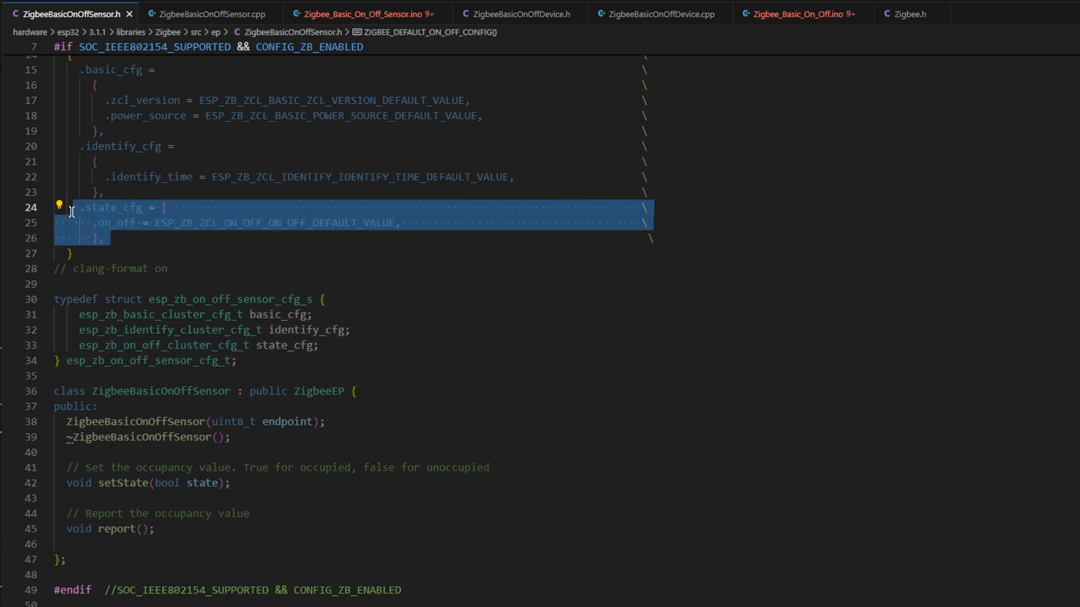
{"action": "mouse_move", "coordinate": [356, 306]}
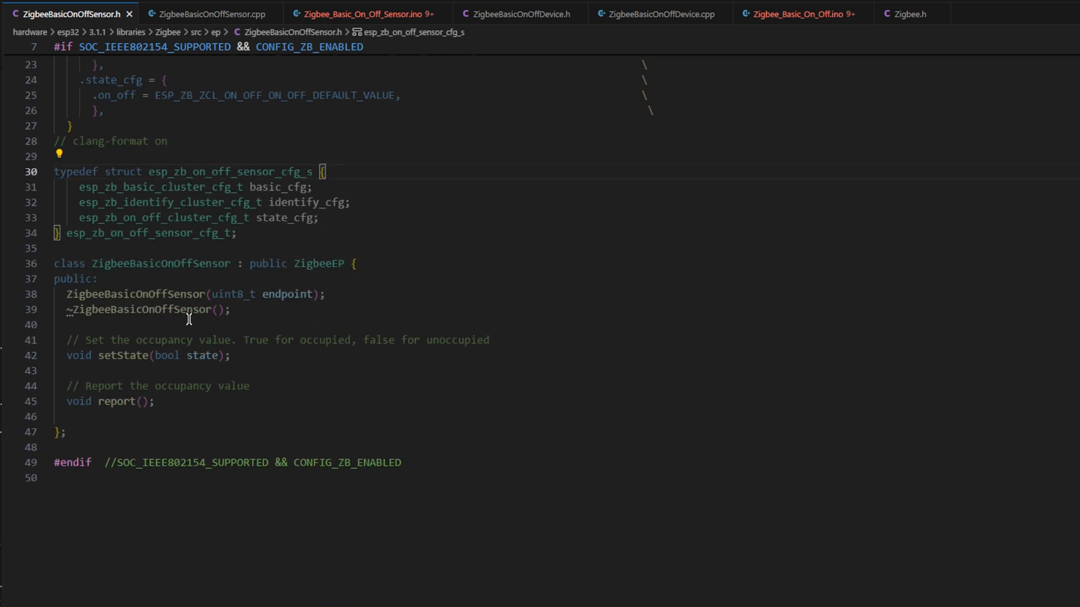
{"action": "mouse_move", "coordinate": [128, 299]}
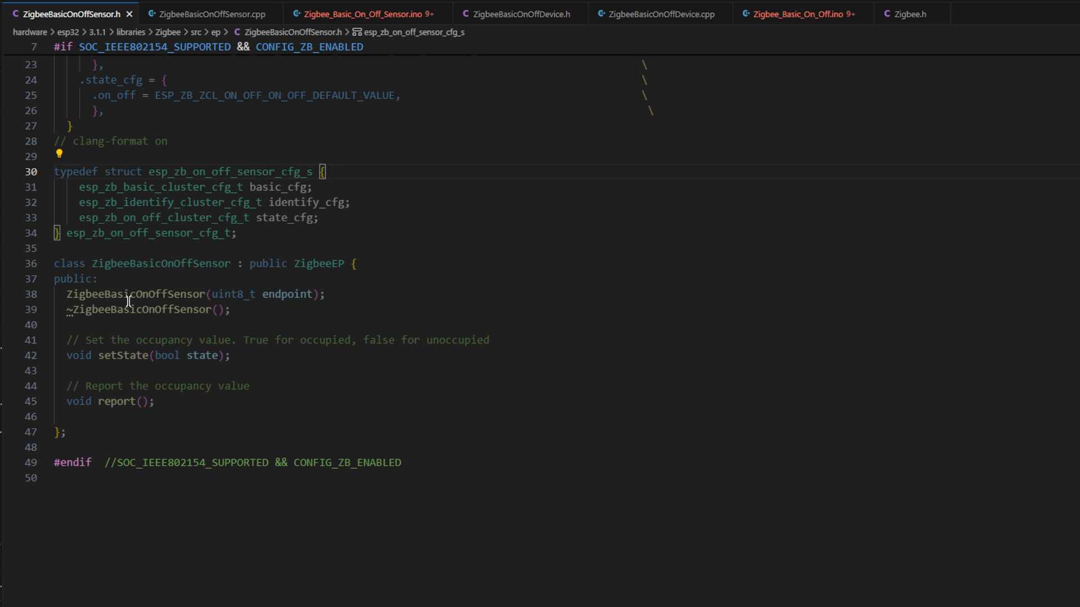
{"action": "double_click", "coordinate": [124, 355]}
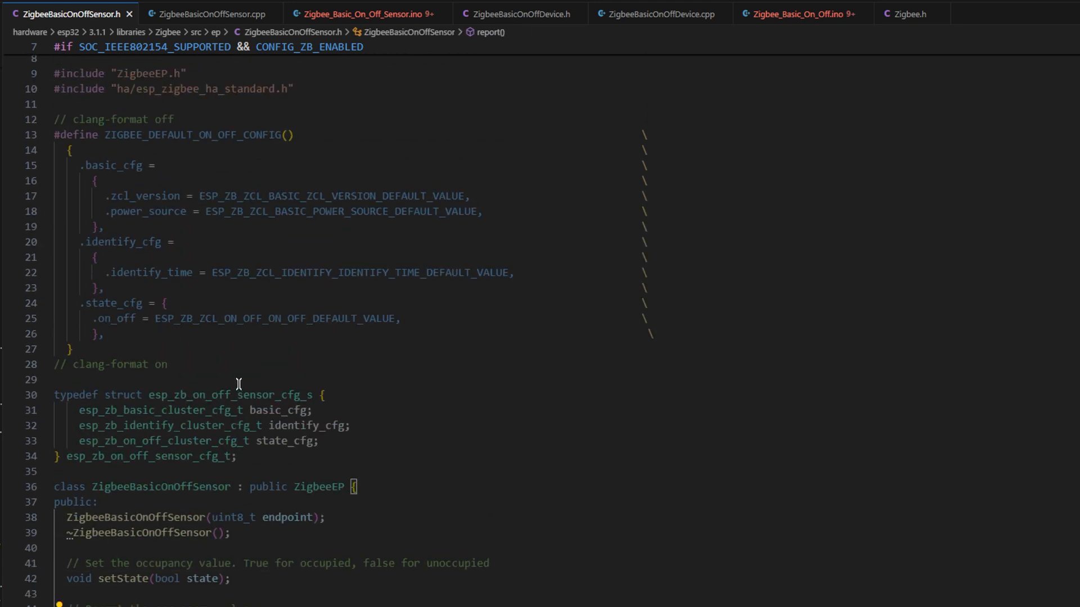
{"action": "left_click", "coordinate": [217, 12]}
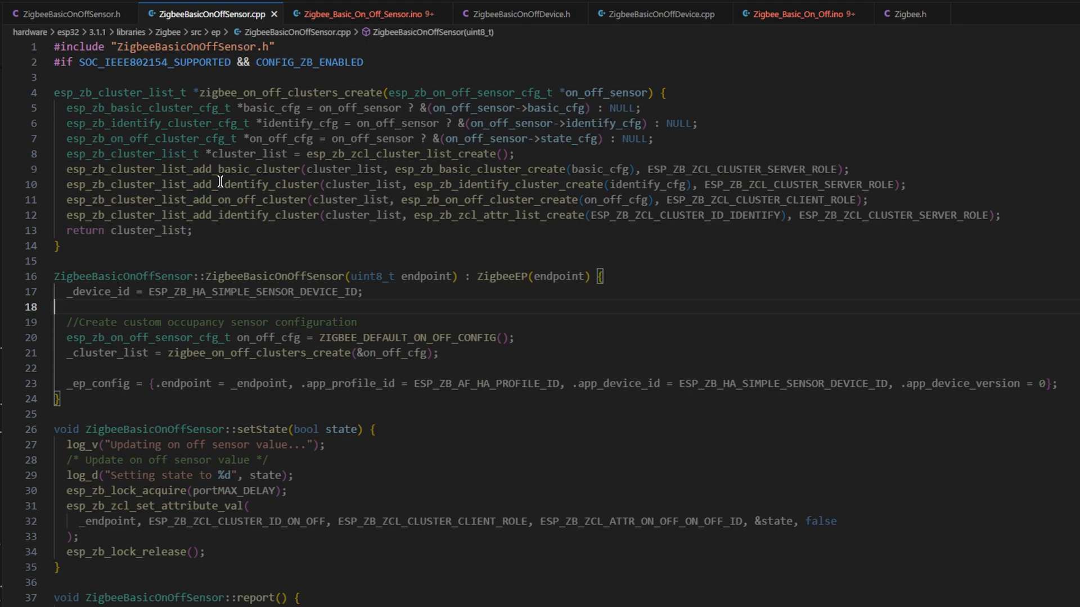
{"action": "mouse_move", "coordinate": [628, 296]}
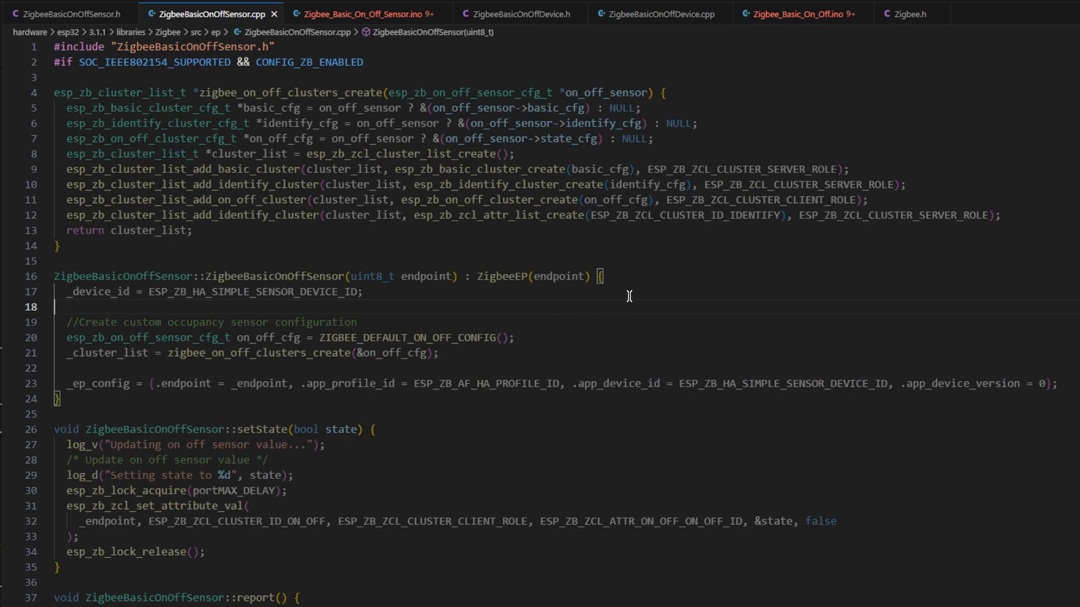
{"action": "mouse_move", "coordinate": [659, 277]}
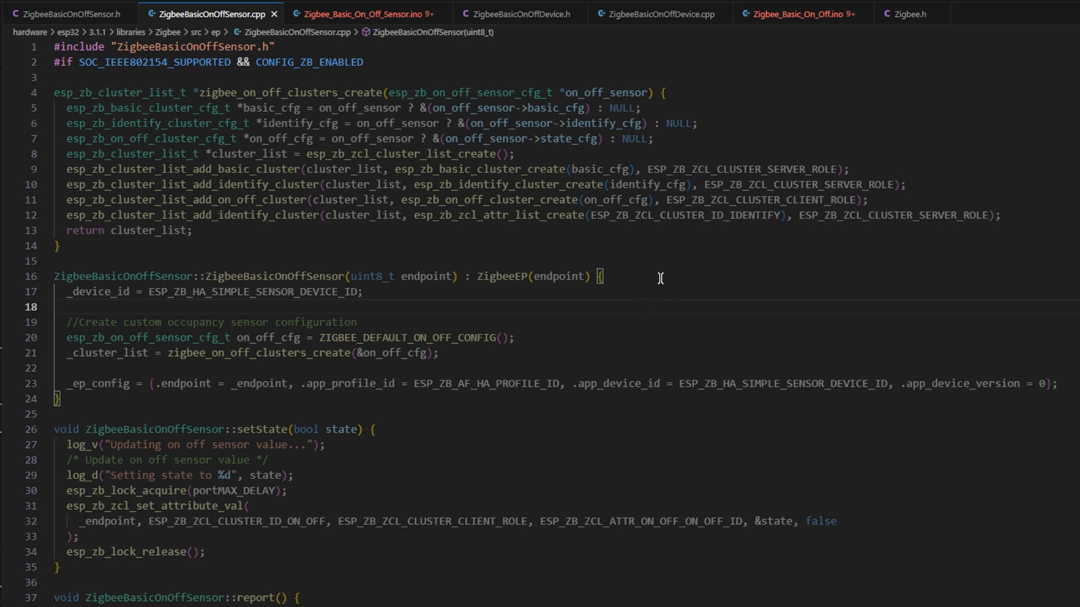
{"action": "mouse_move", "coordinate": [695, 224]}
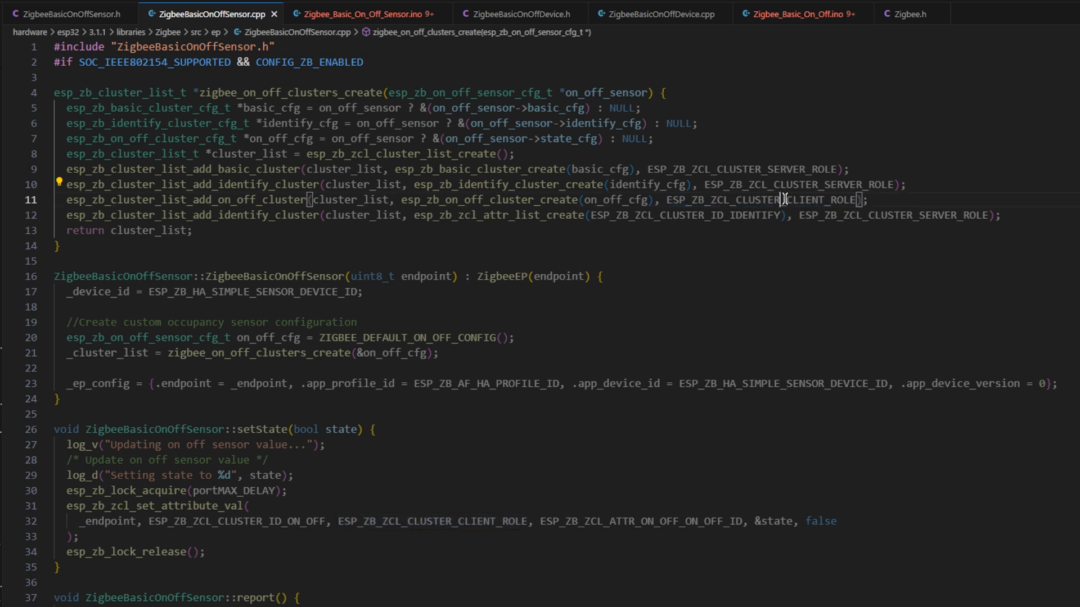
{"action": "double_click", "coordinate": [810, 199]}
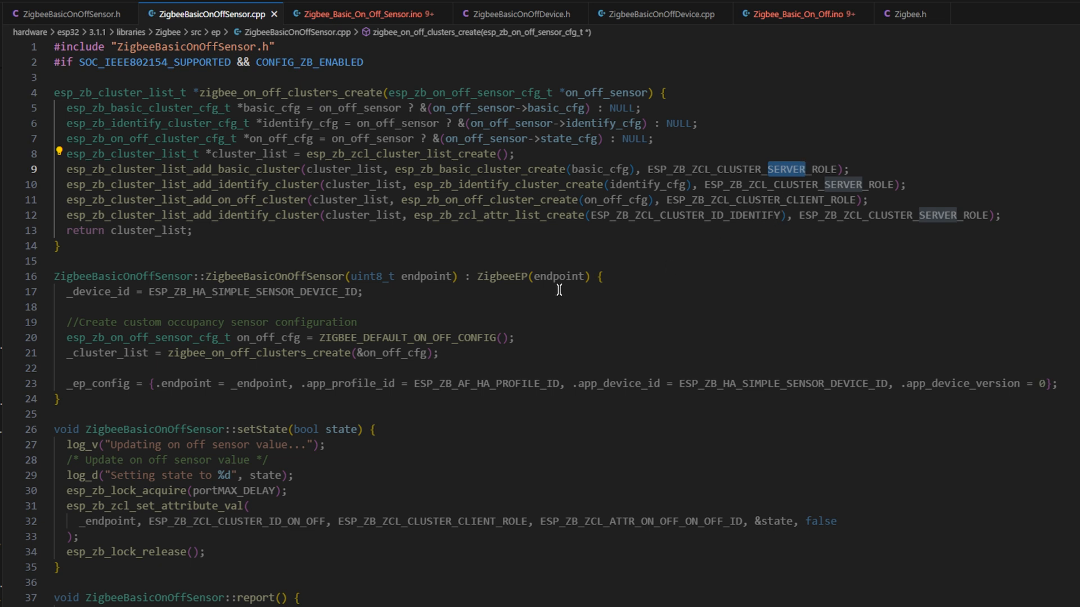
{"action": "mouse_move", "coordinate": [772, 185]}
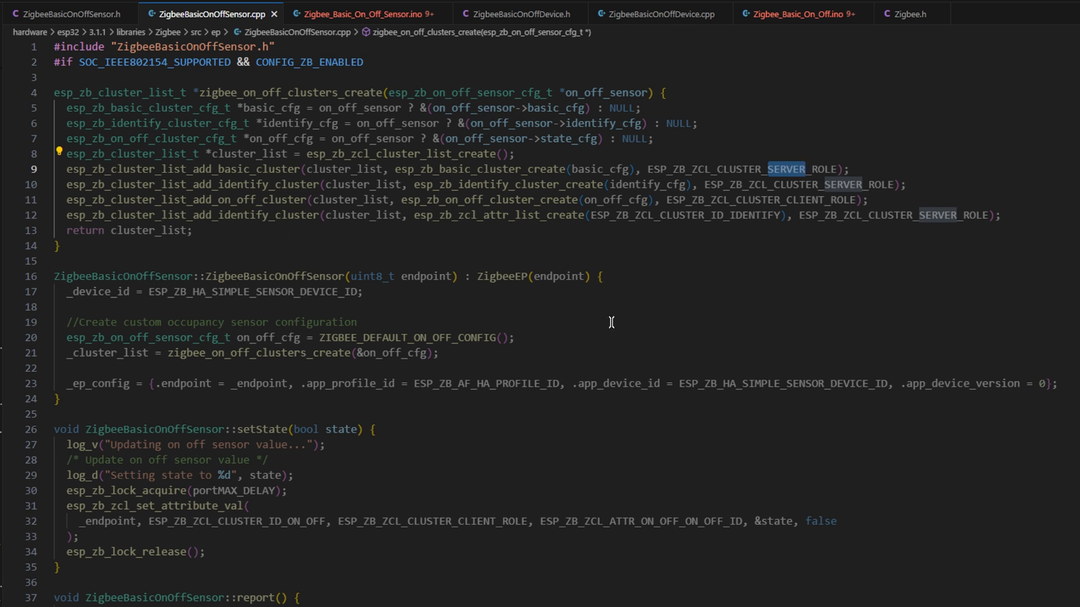
{"action": "mouse_move", "coordinate": [346, 240]}
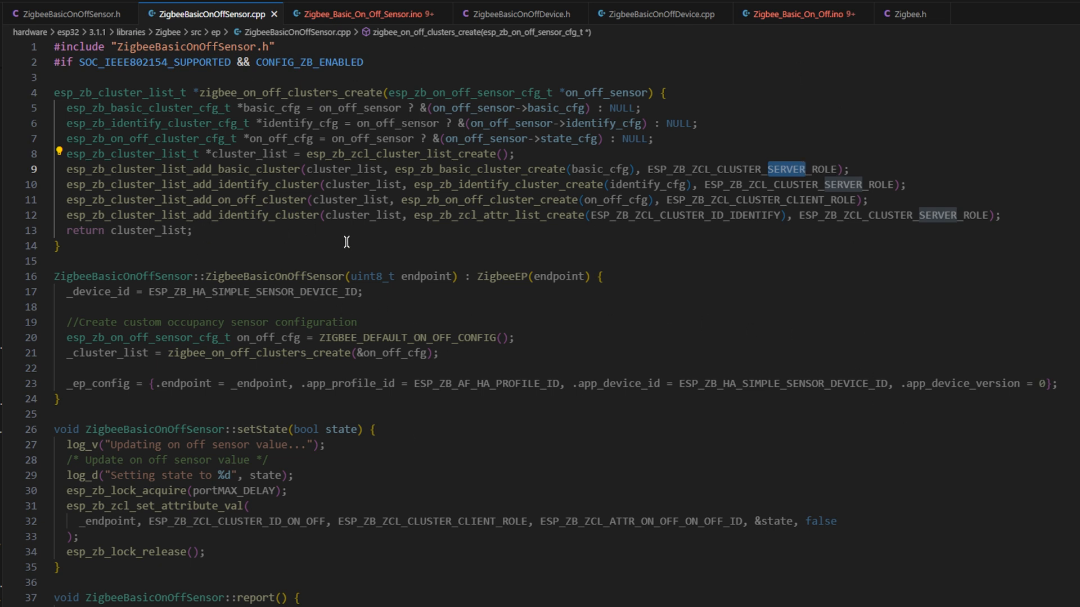
{"action": "mouse_move", "coordinate": [549, 351]}
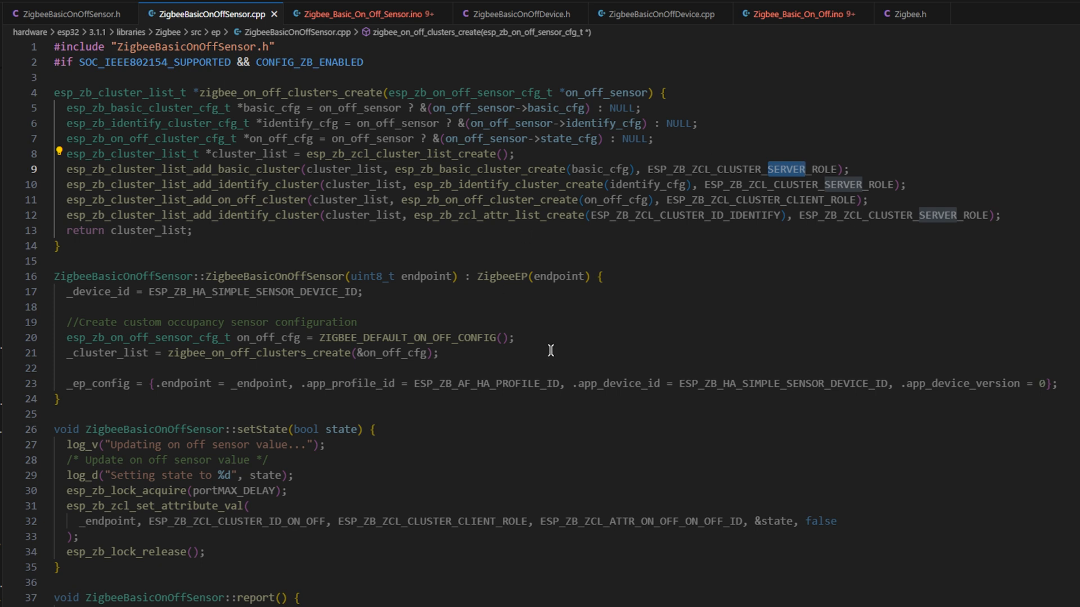
{"action": "left_click_drag", "start_coordinate": [137, 183], "coordinate": [544, 183]}
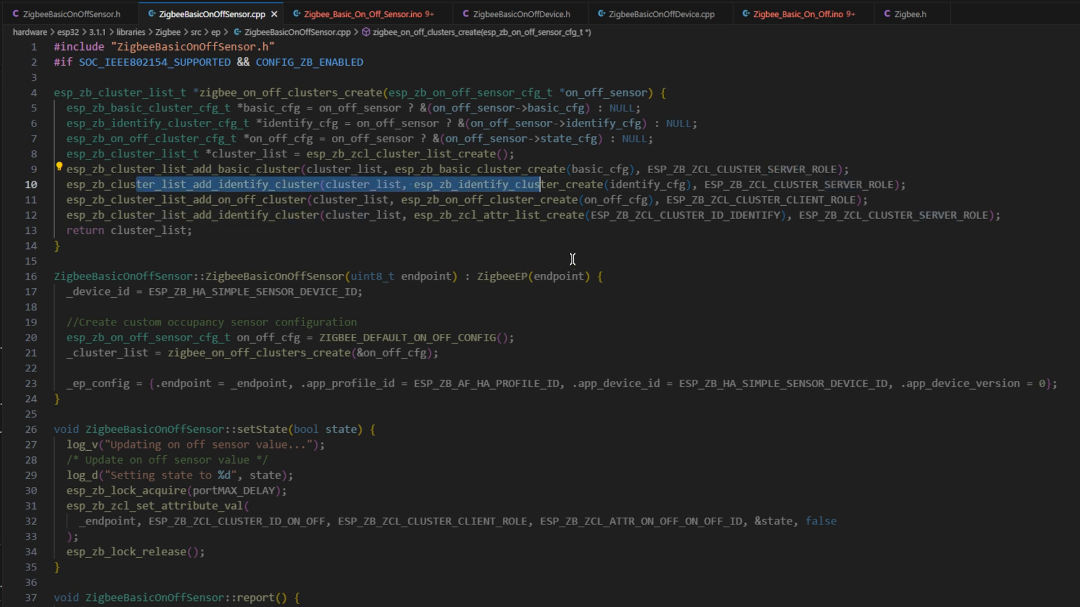
{"action": "mouse_move", "coordinate": [855, 366]}
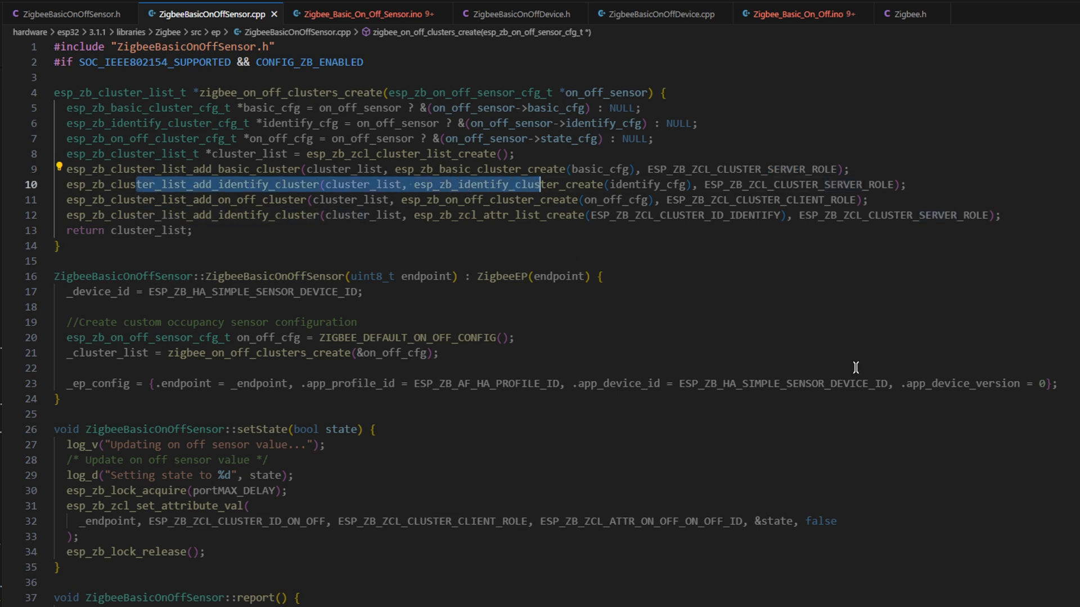
{"action": "mouse_move", "coordinate": [787, 207]}
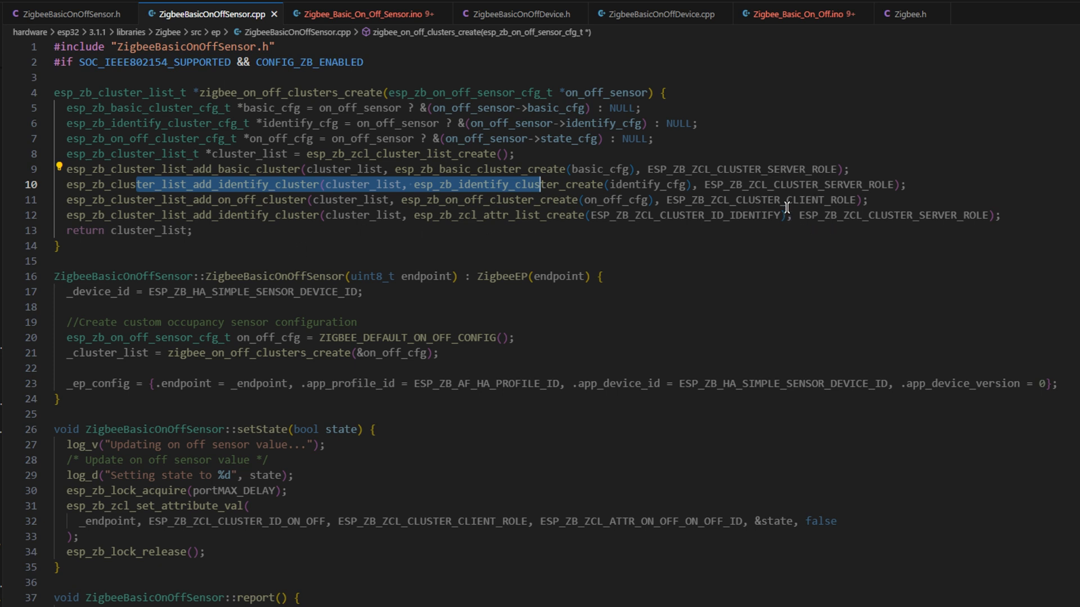
{"action": "double_click", "coordinate": [807, 200]}
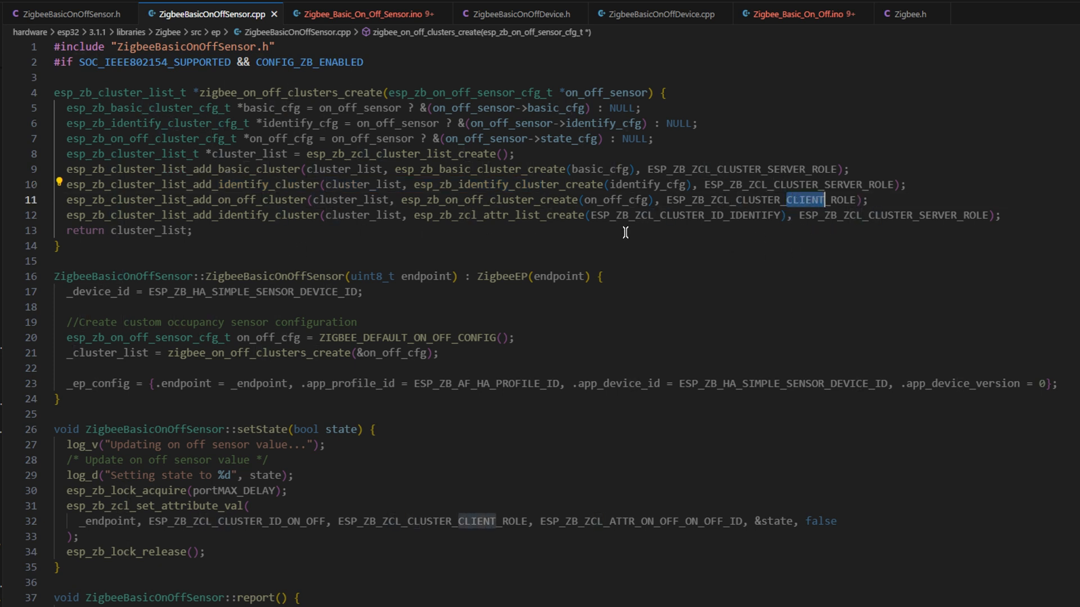
{"action": "mouse_move", "coordinate": [448, 315]}
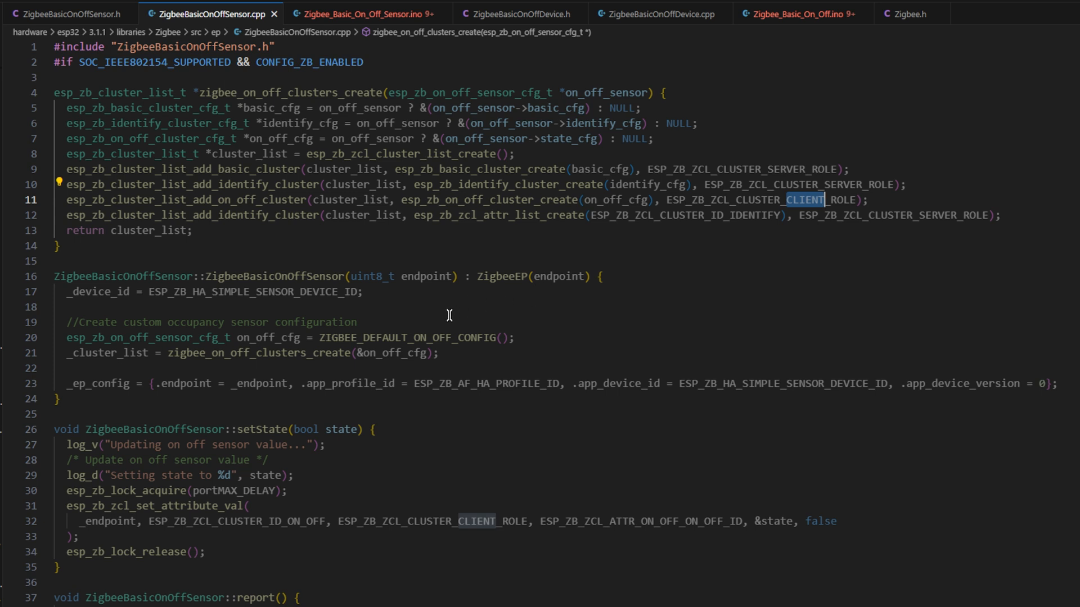
{"action": "mouse_move", "coordinate": [227, 184]}
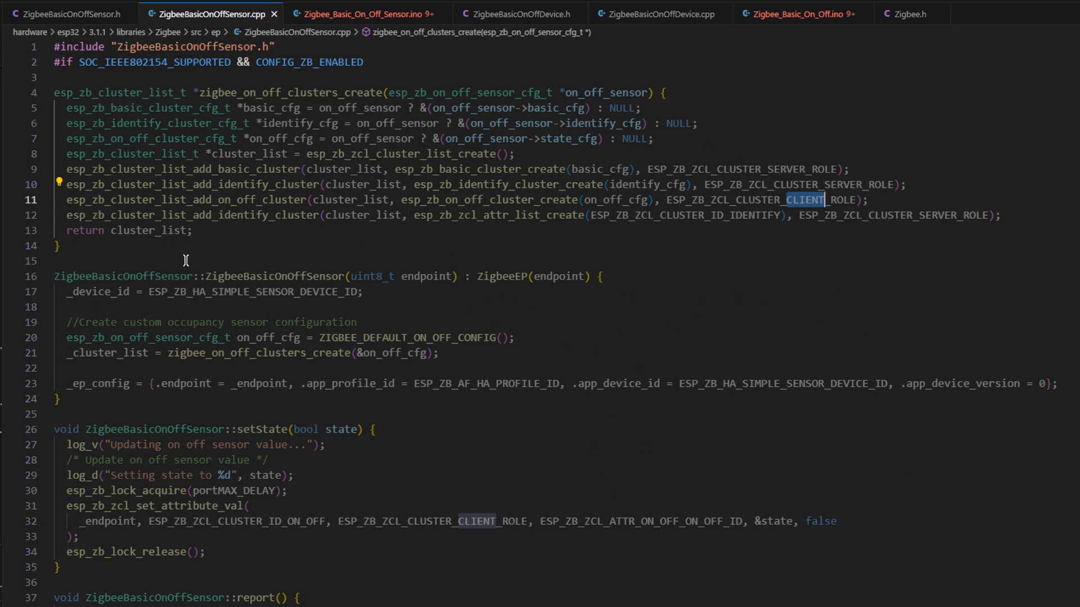
{"action": "mouse_move", "coordinate": [915, 412]}
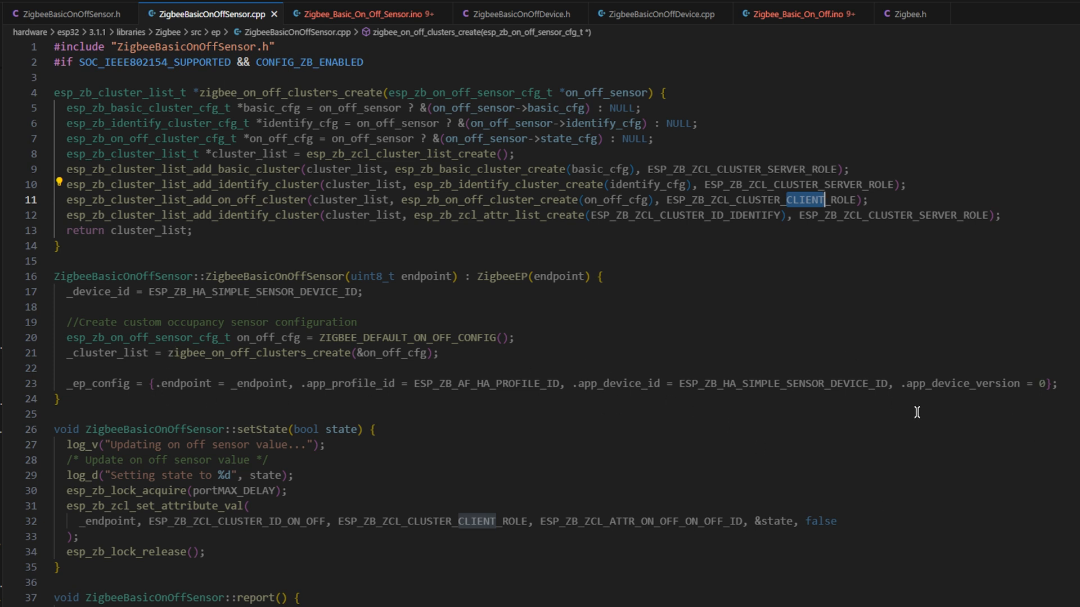
{"action": "mouse_move", "coordinate": [684, 230]}
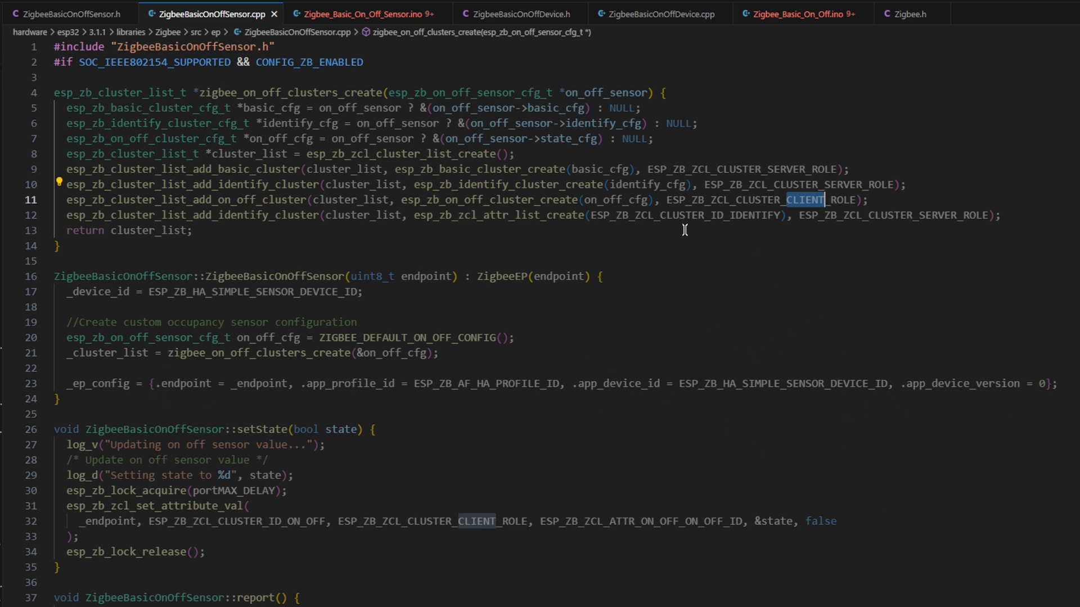
{"action": "mouse_move", "coordinate": [544, 252]}
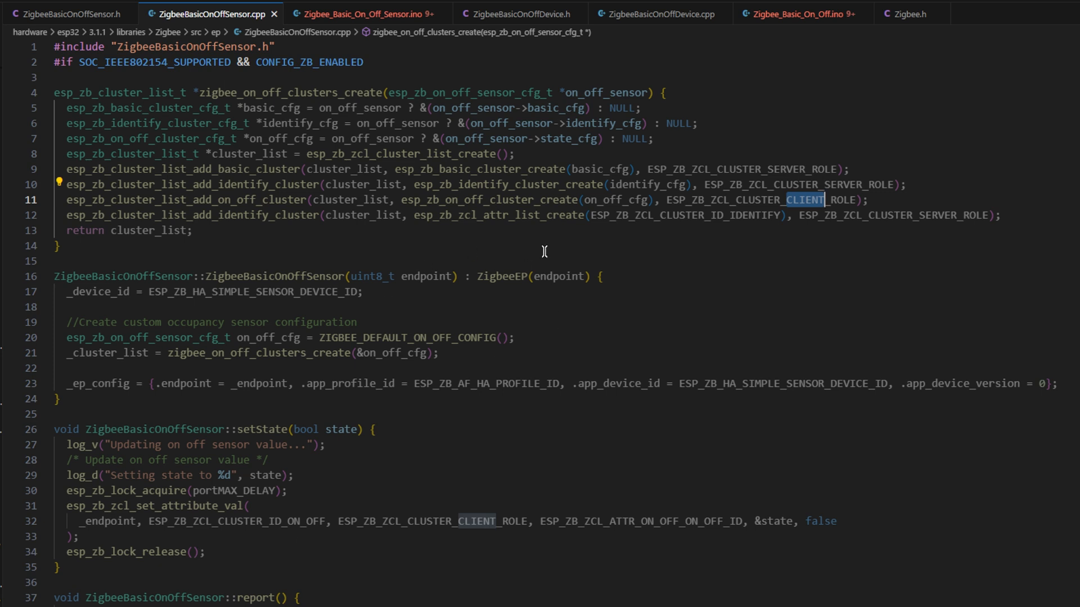
{"action": "mouse_move", "coordinate": [506, 333]}
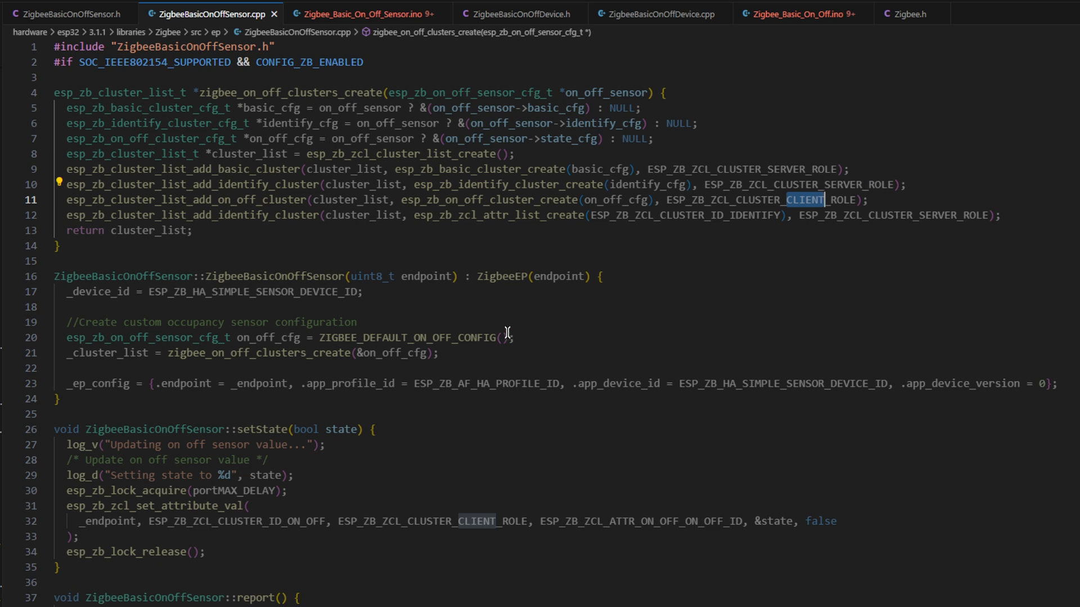
{"action": "mouse_move", "coordinate": [399, 448]}
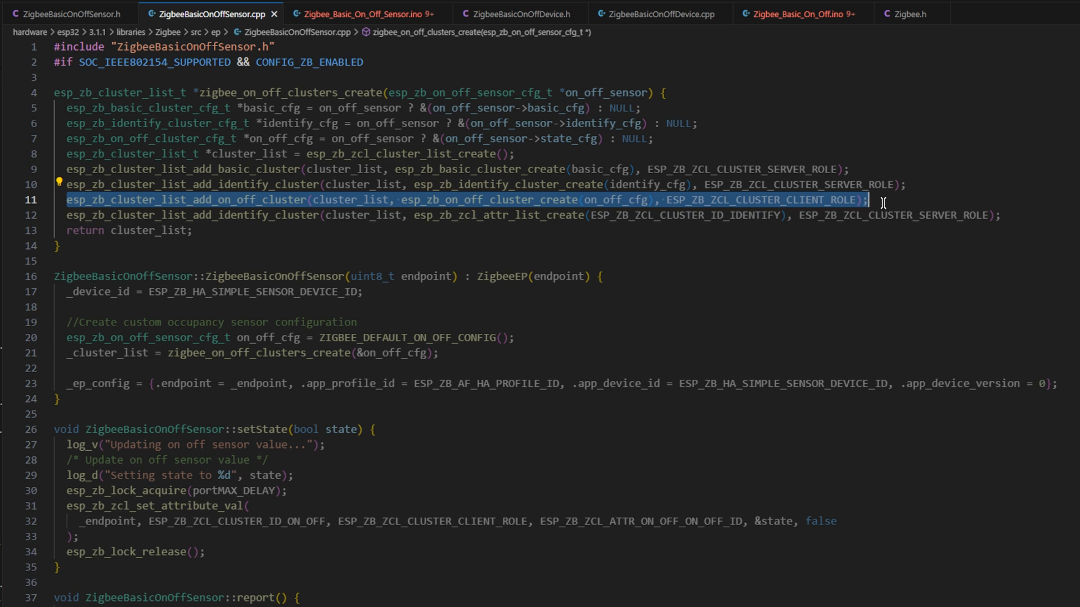
{"action": "mouse_move", "coordinate": [854, 210]}
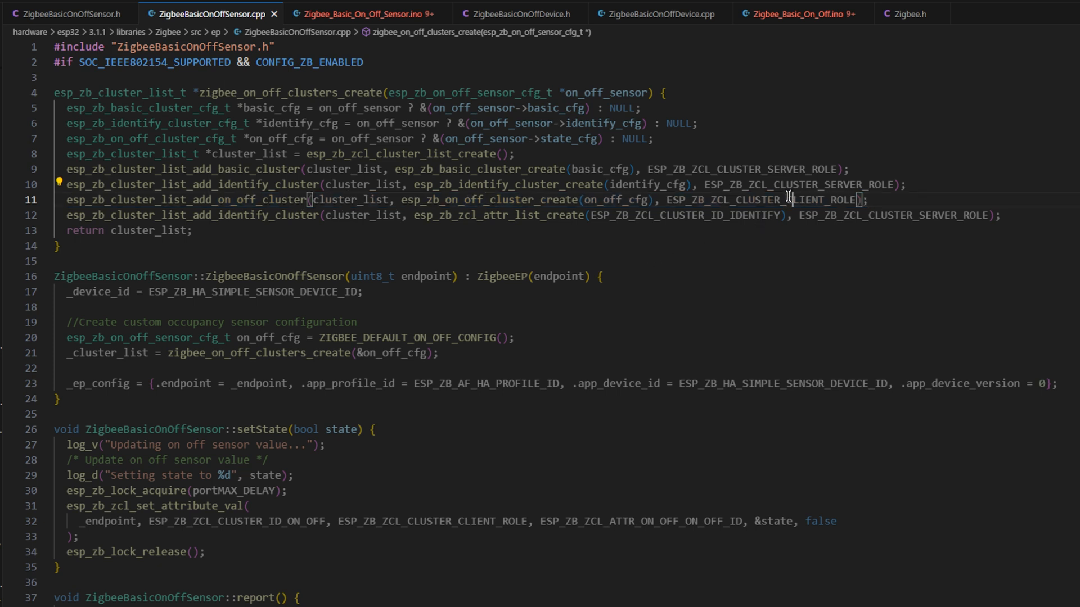
{"action": "double_click", "coordinate": [805, 200]}
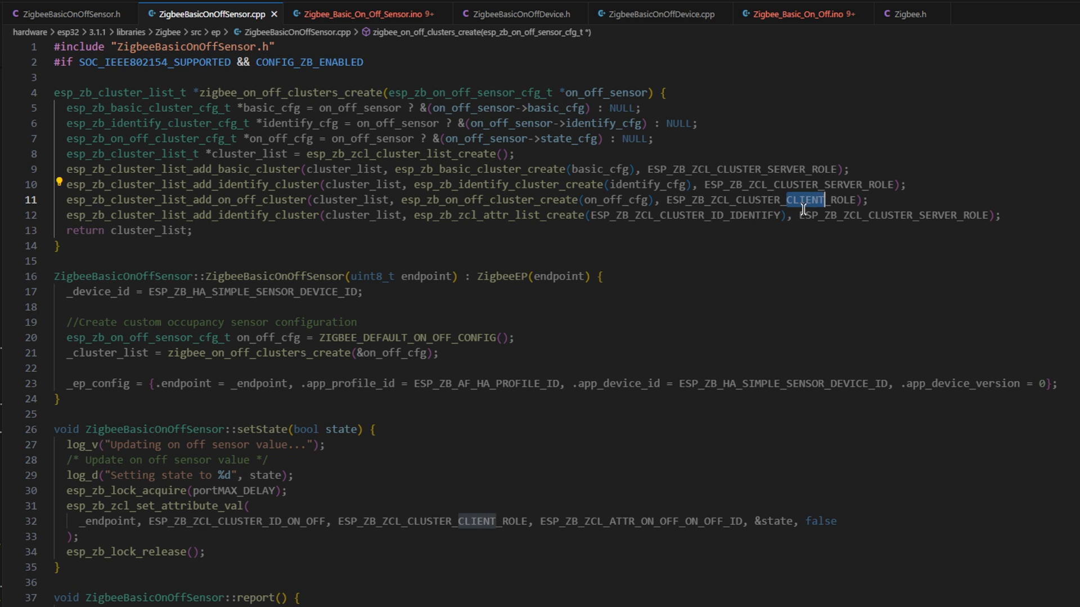
{"action": "mouse_move", "coordinate": [734, 252]}
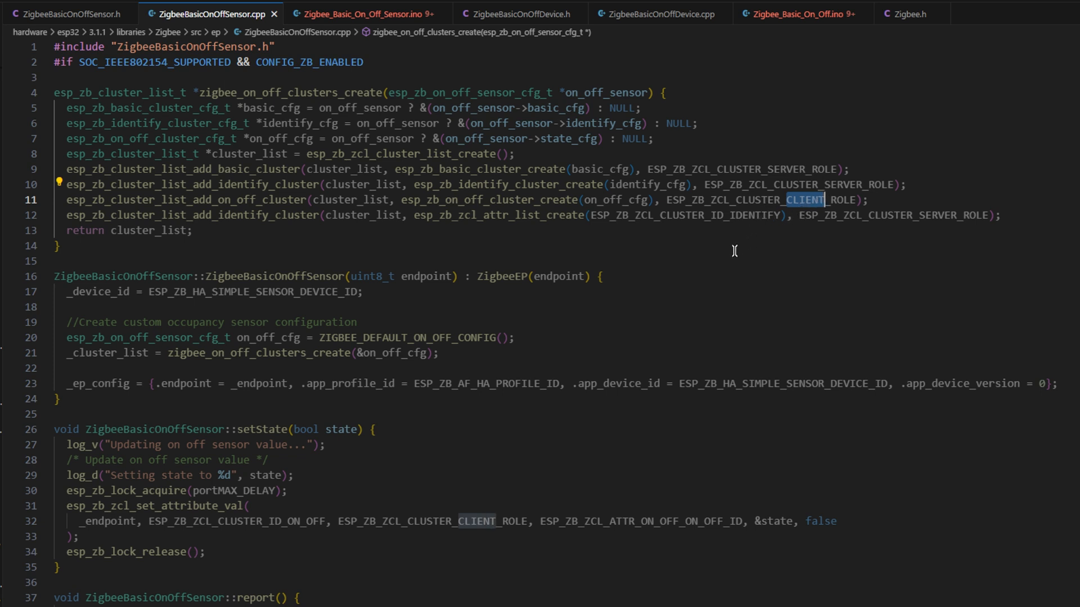
{"action": "mouse_move", "coordinate": [703, 247]}
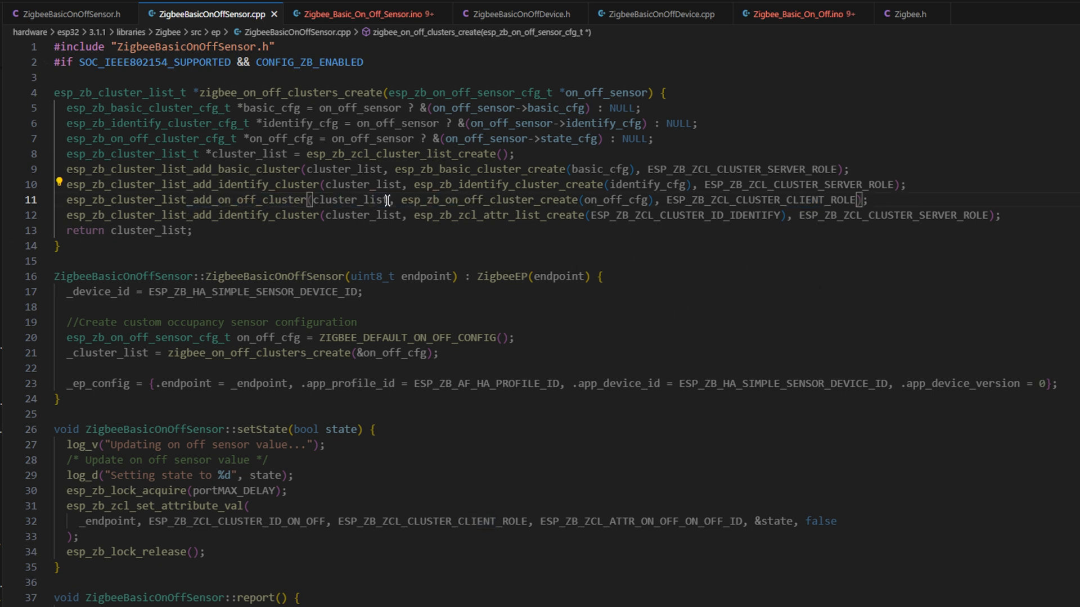
{"action": "left_click_drag", "start_coordinate": [402, 200], "coordinate": [655, 200]}
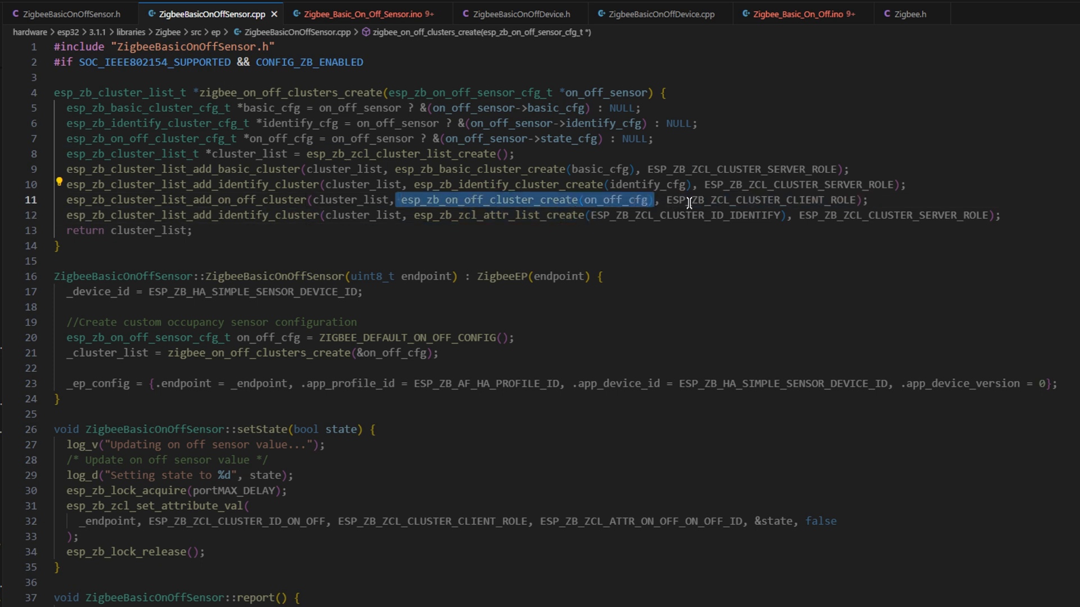
{"action": "mouse_move", "coordinate": [744, 135]}
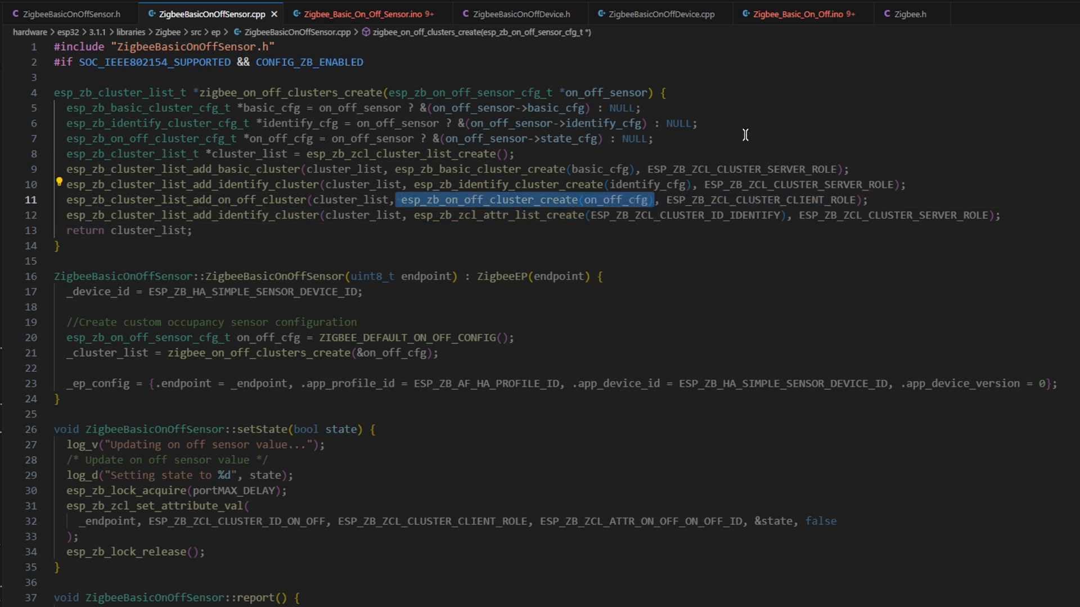
{"action": "left_click", "coordinate": [787, 200]}
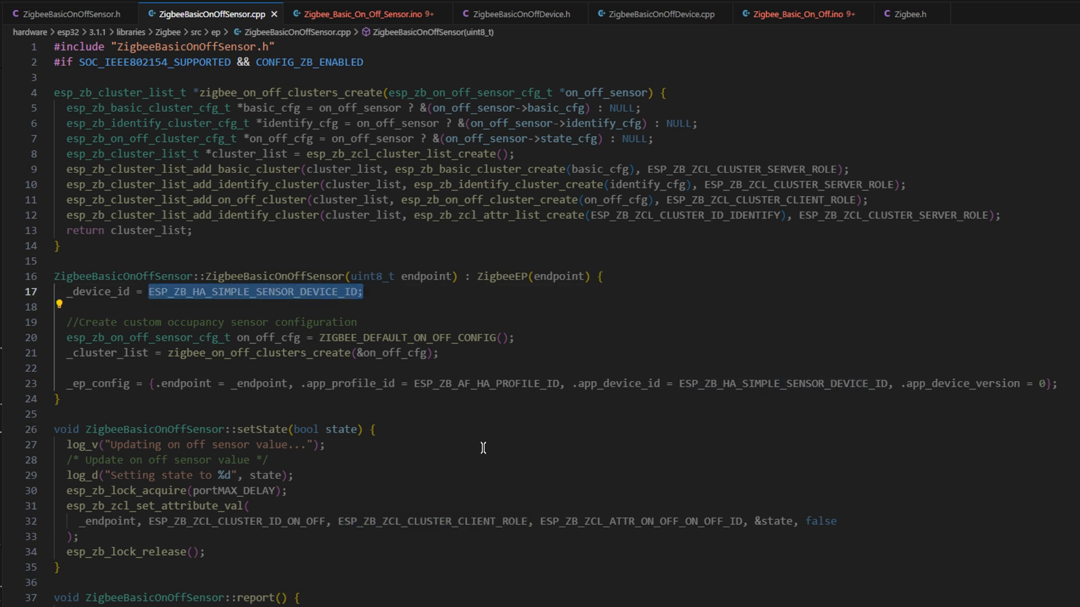
{"action": "mouse_move", "coordinate": [640, 329]}
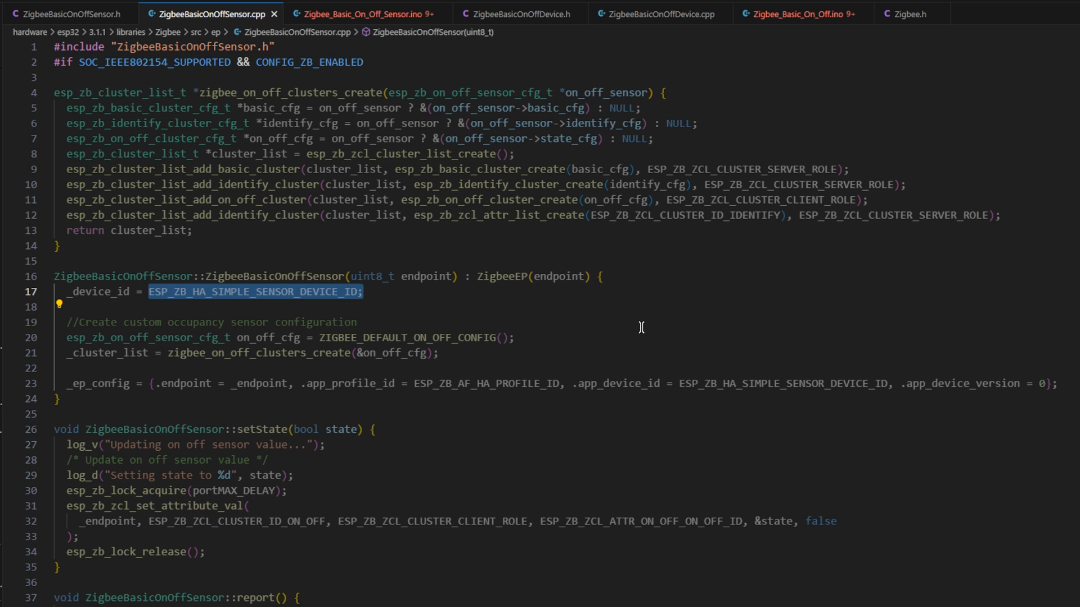
{"action": "mouse_move", "coordinate": [637, 311]}
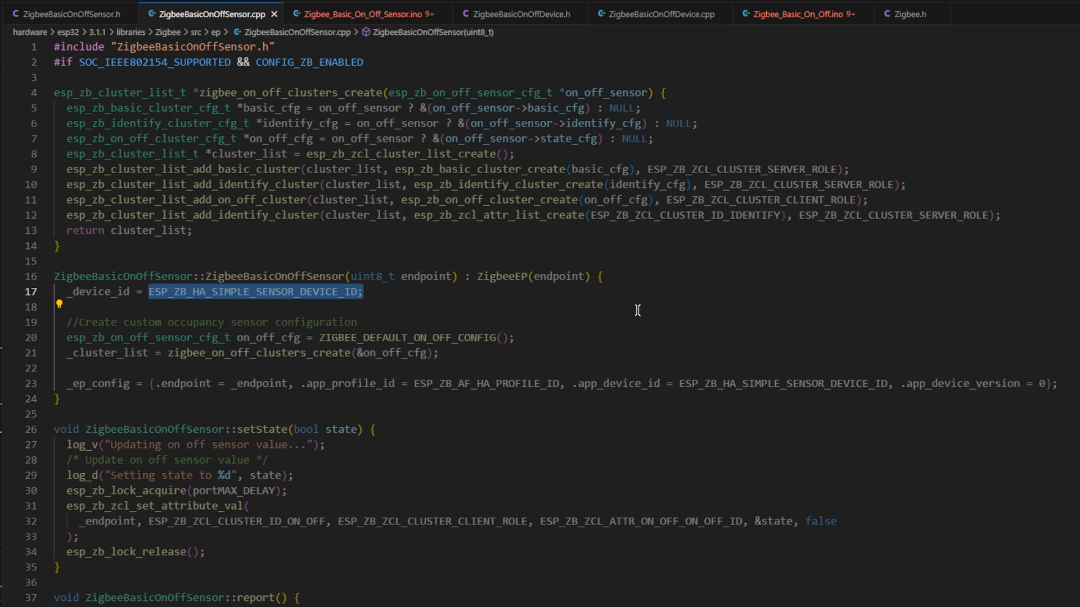
{"action": "mouse_move", "coordinate": [577, 311]}
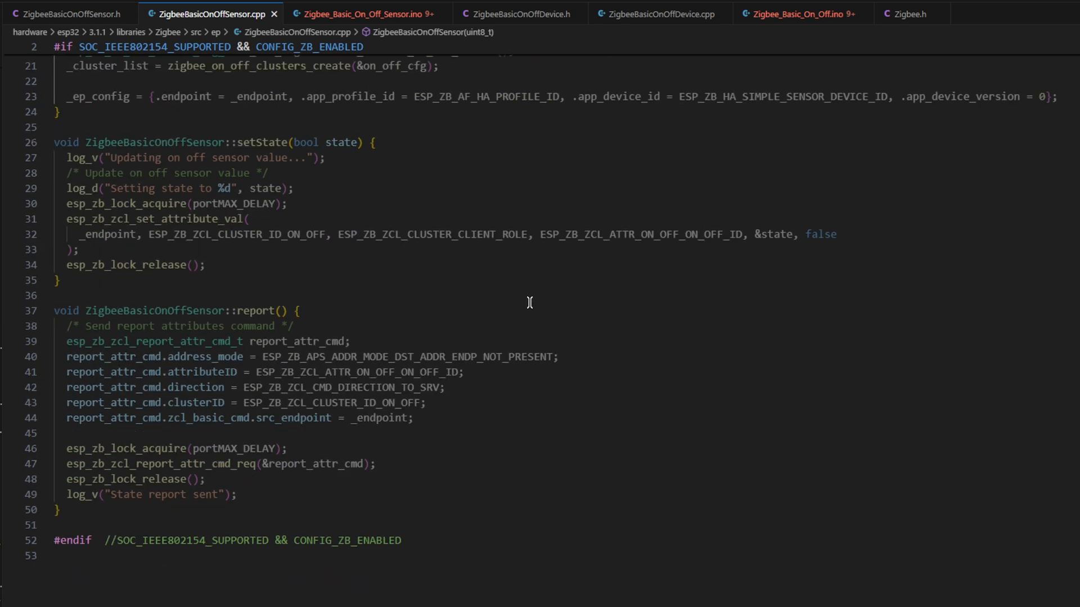
{"action": "mouse_move", "coordinate": [522, 317]}
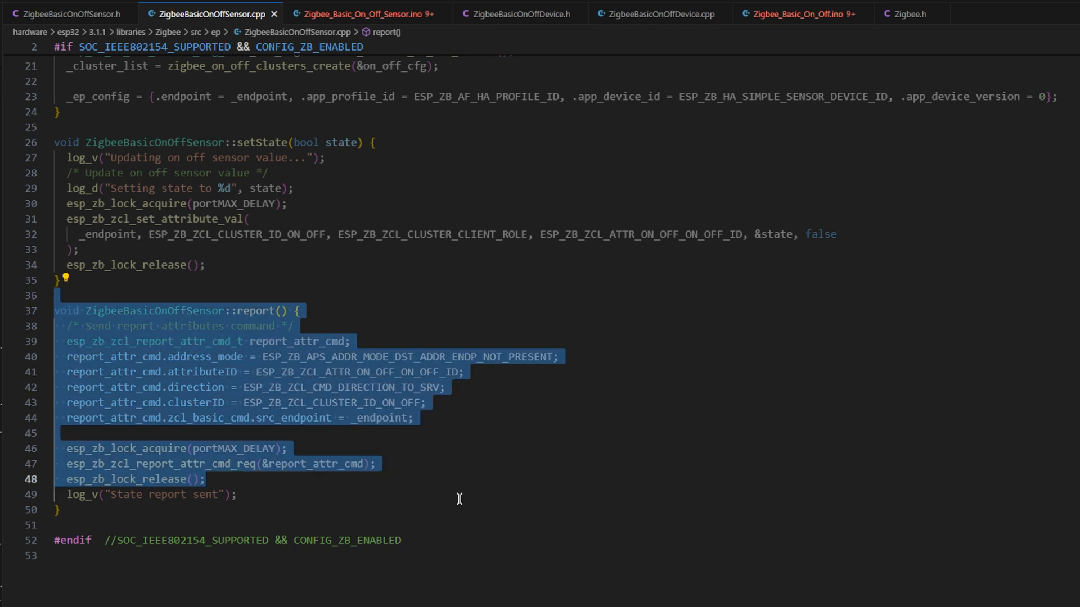
{"action": "left_click", "coordinate": [217, 434]}
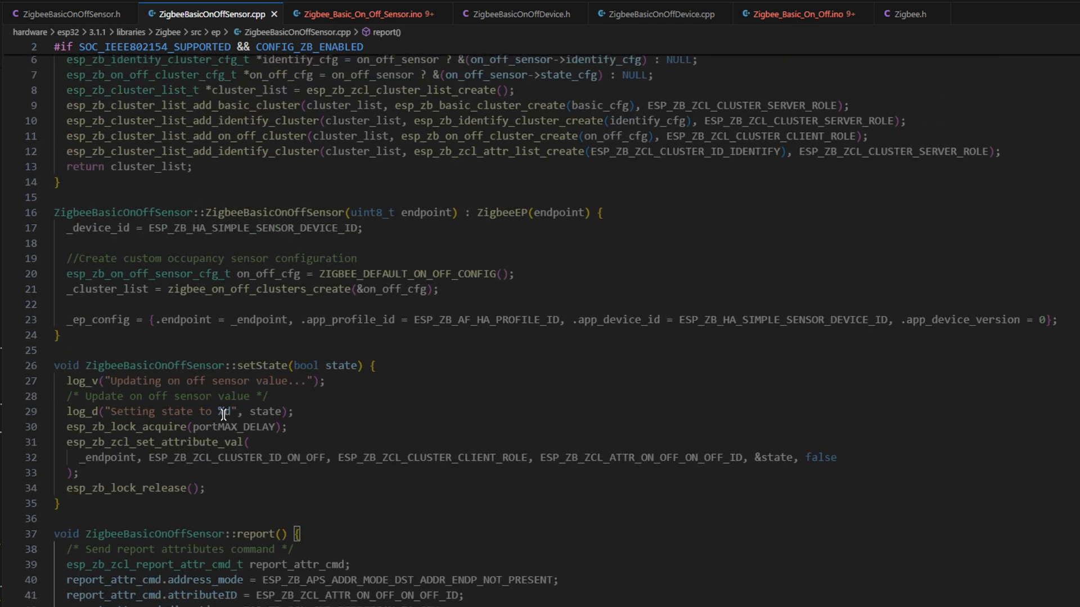
{"action": "left_click", "coordinate": [363, 13]}
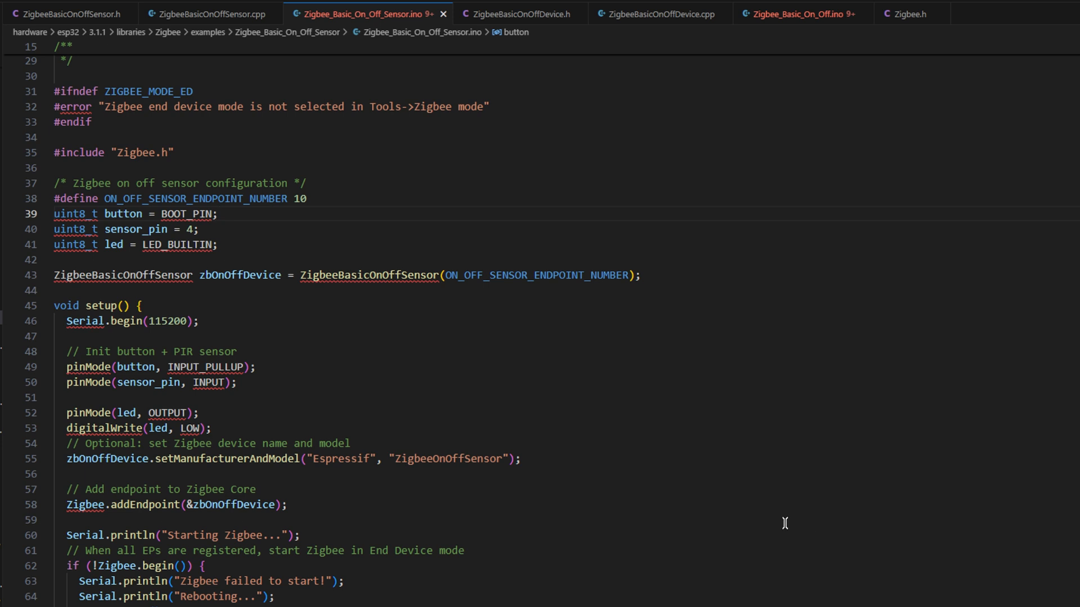
{"action": "mouse_move", "coordinate": [571, 475]}
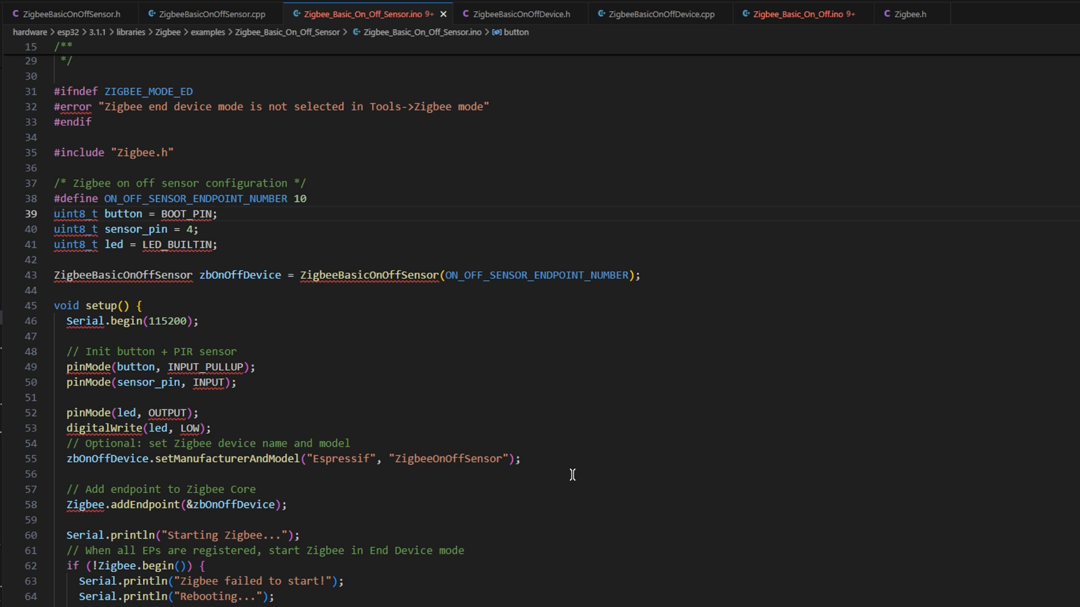
{"action": "mouse_move", "coordinate": [433, 310]}
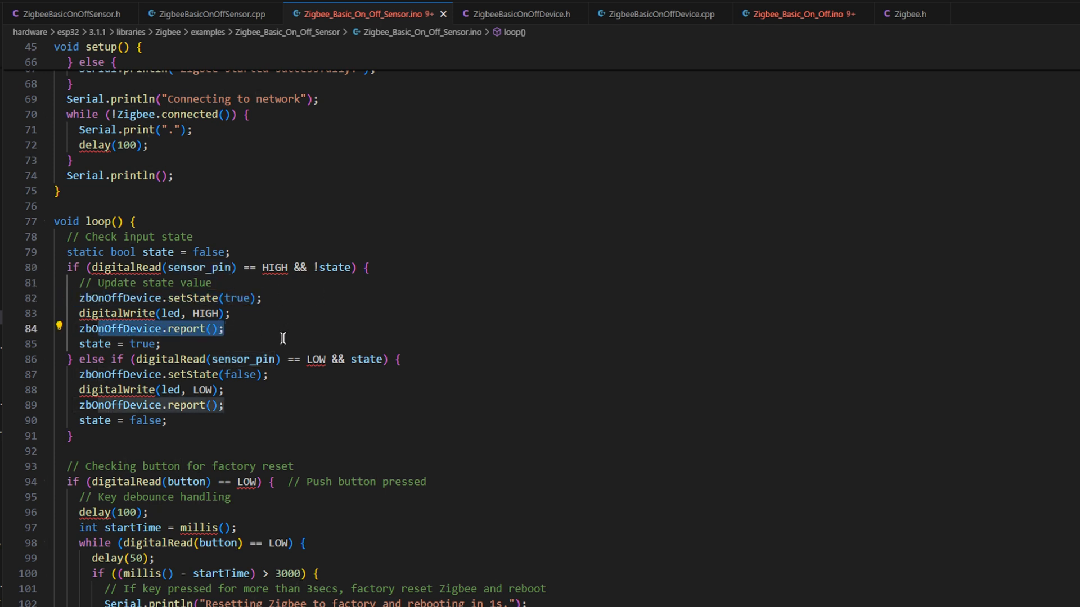
{"action": "mouse_move", "coordinate": [262, 331]}
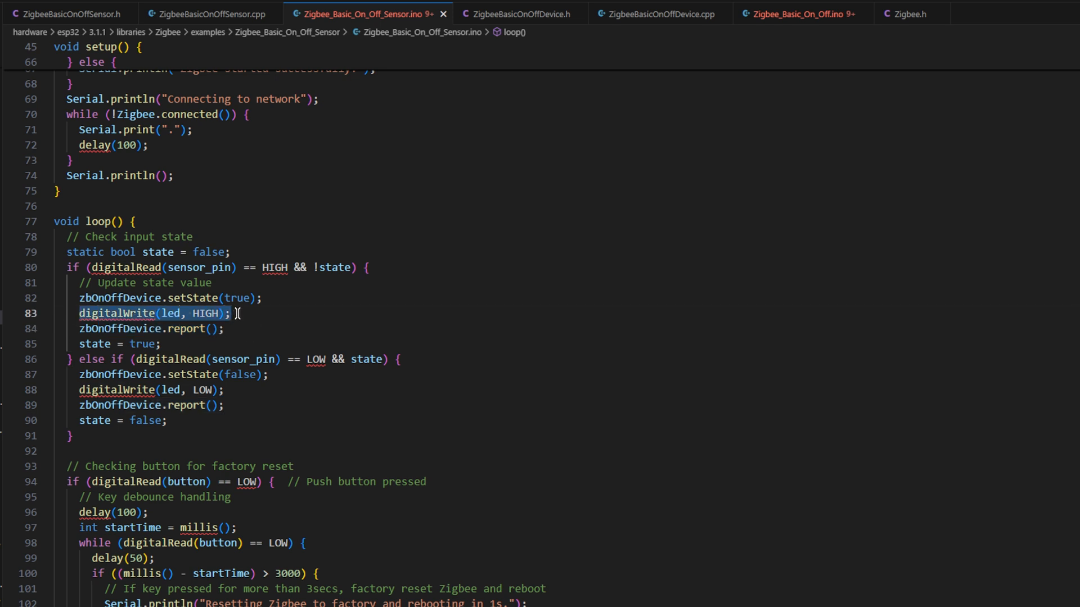
{"action": "mouse_move", "coordinate": [249, 324]}
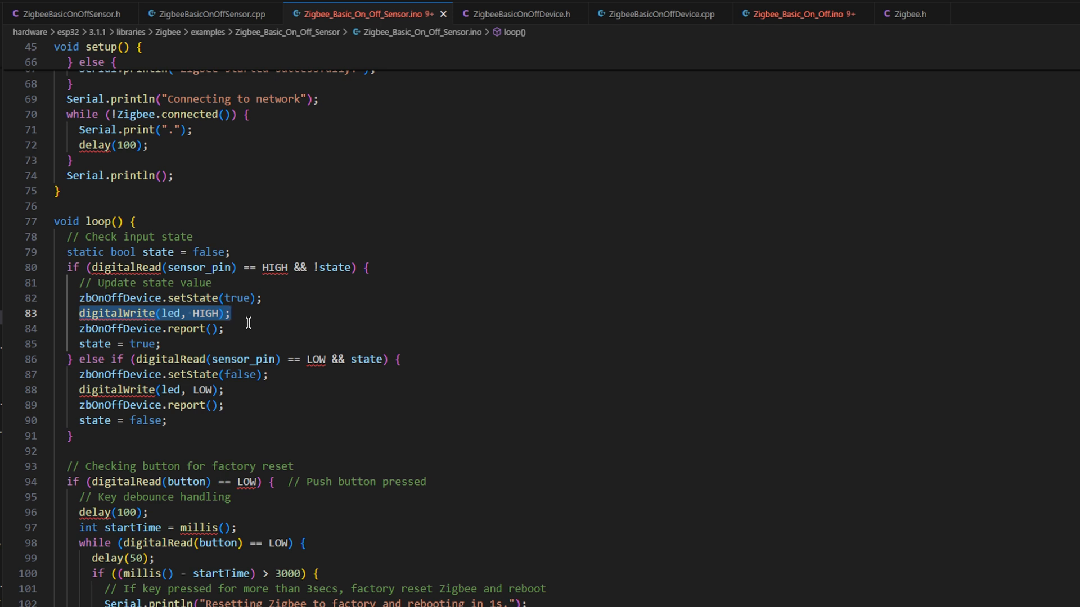
{"action": "mouse_move", "coordinate": [167, 283]}
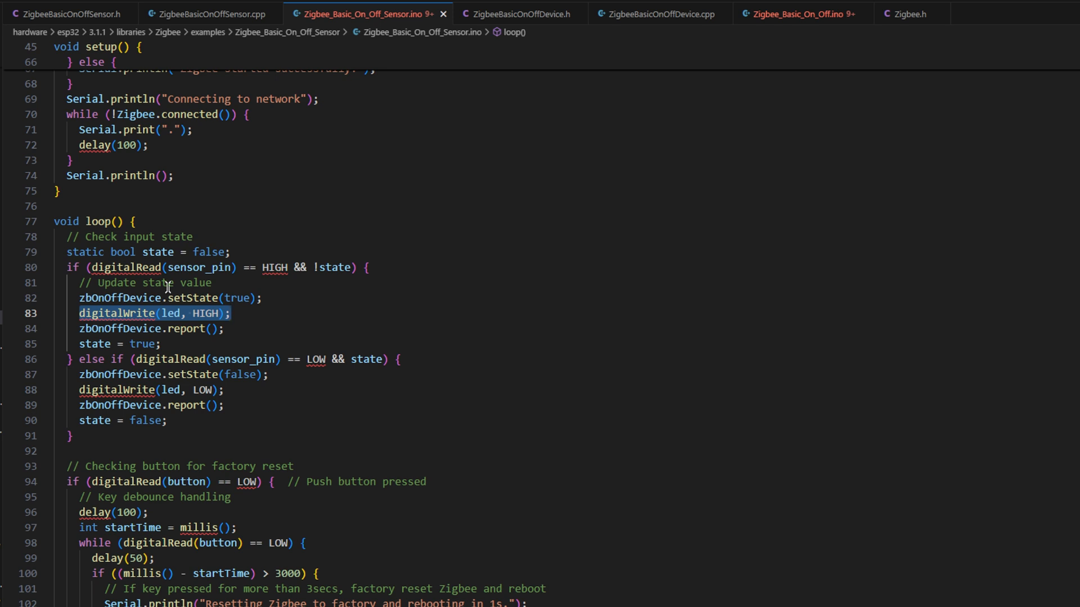
{"action": "mouse_move", "coordinate": [360, 292]}
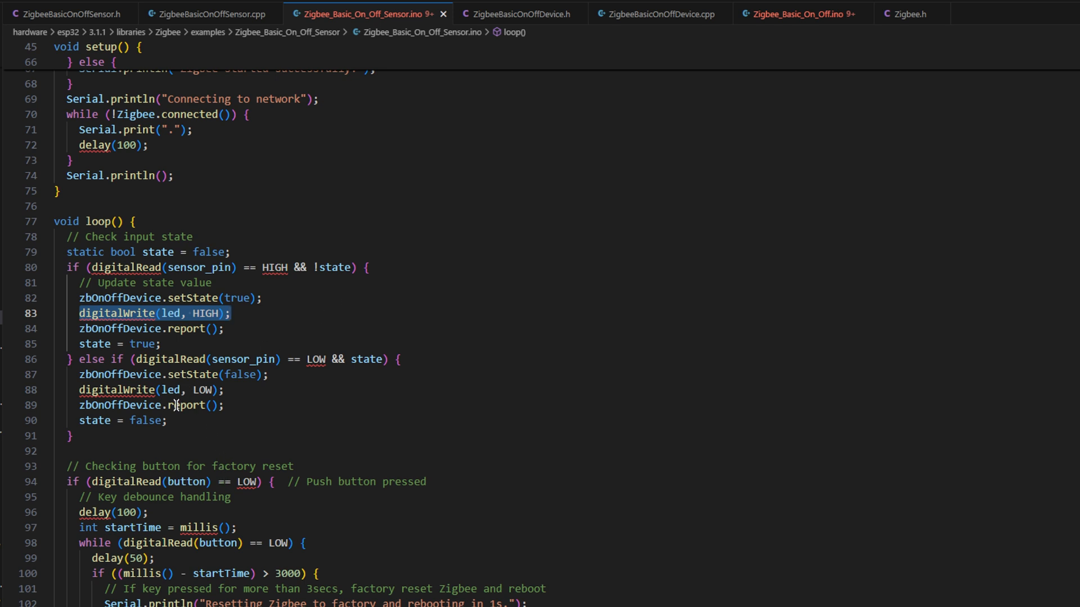
- Highlight the state-off branch in the sensor sketch, then switch to ZigbeeBasicOnOffDevice.h
{"action": "left_click_drag", "start_coordinate": [79, 359], "coordinate": [166, 420]}
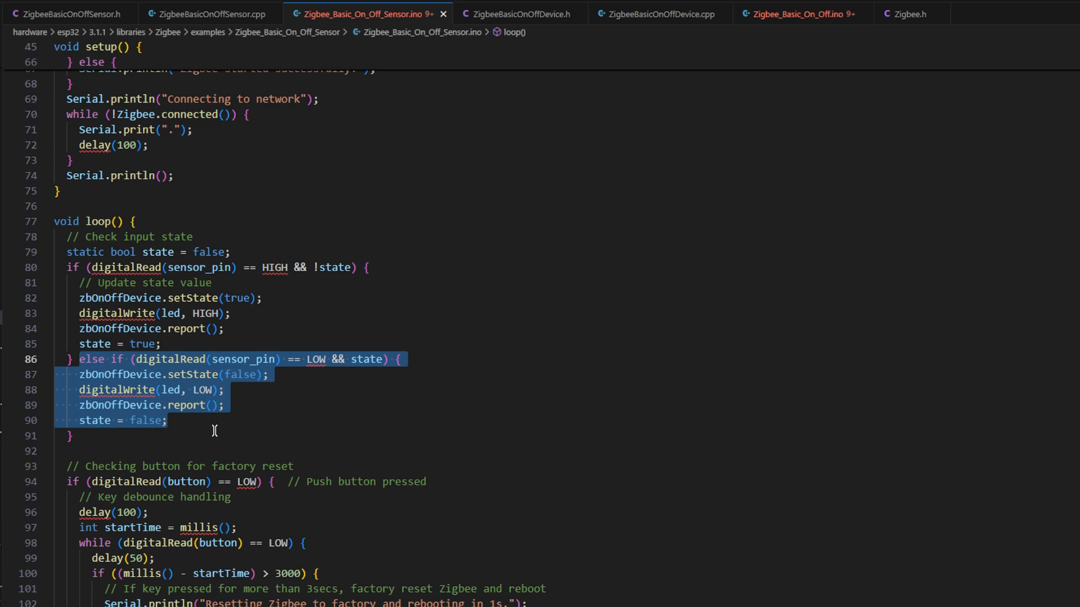
{"action": "scroll", "scroll_direction": "down", "scroll_amount": 3}
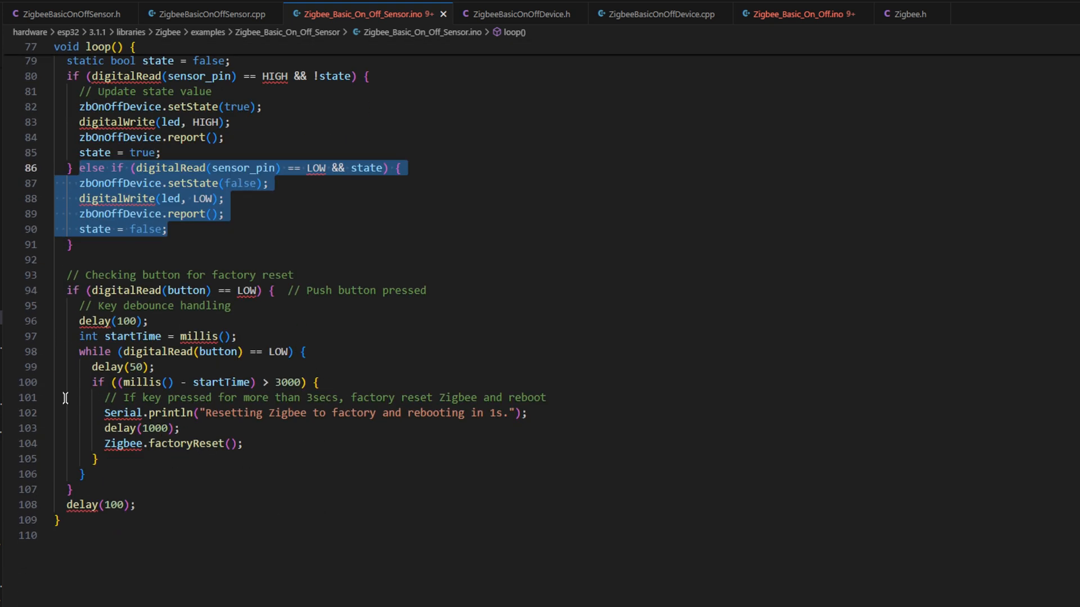
{"action": "mouse_move", "coordinate": [205, 382]}
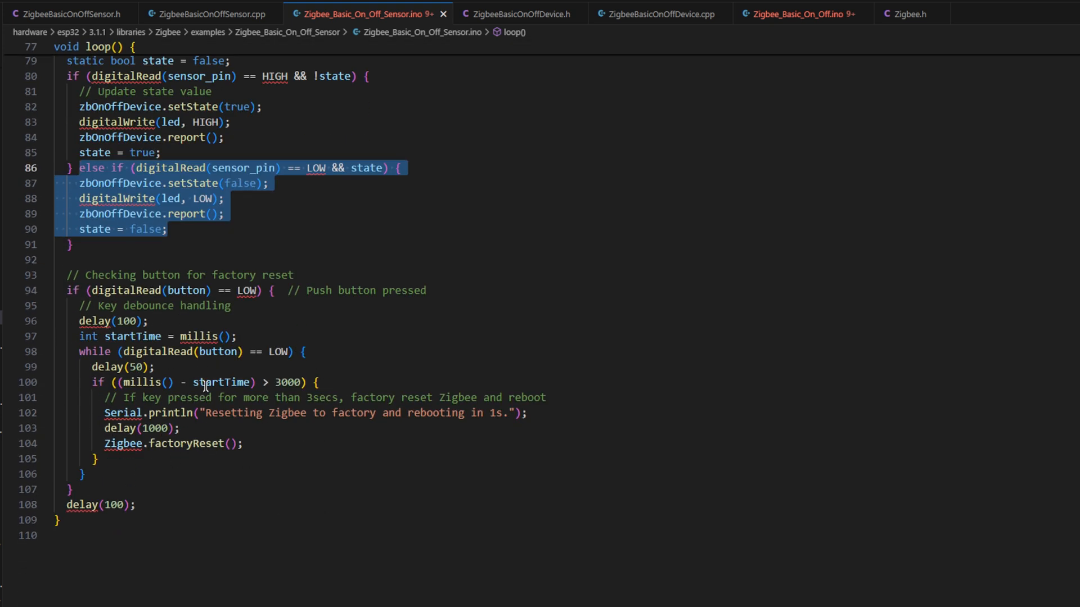
{"action": "mouse_move", "coordinate": [327, 279]}
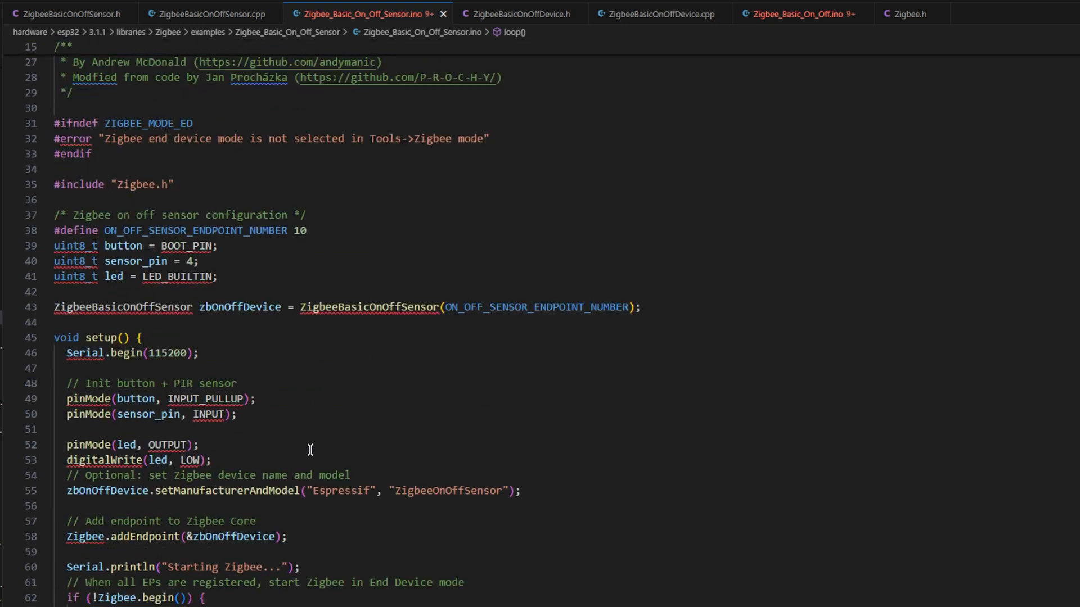
{"action": "scroll", "scroll_direction": "down", "scroll_amount": 3}
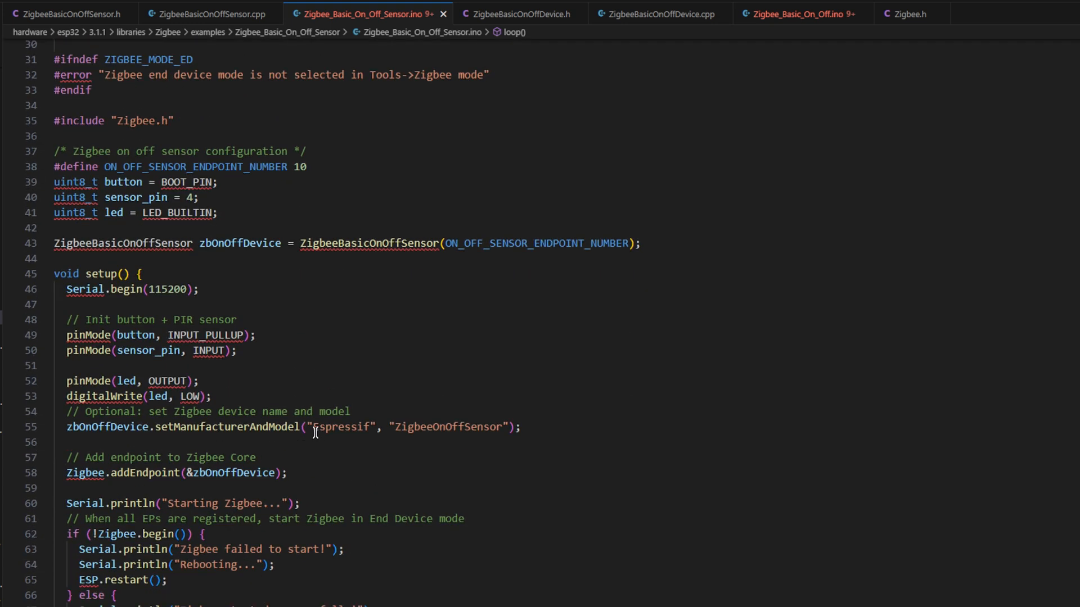
{"action": "left_click", "coordinate": [517, 12]}
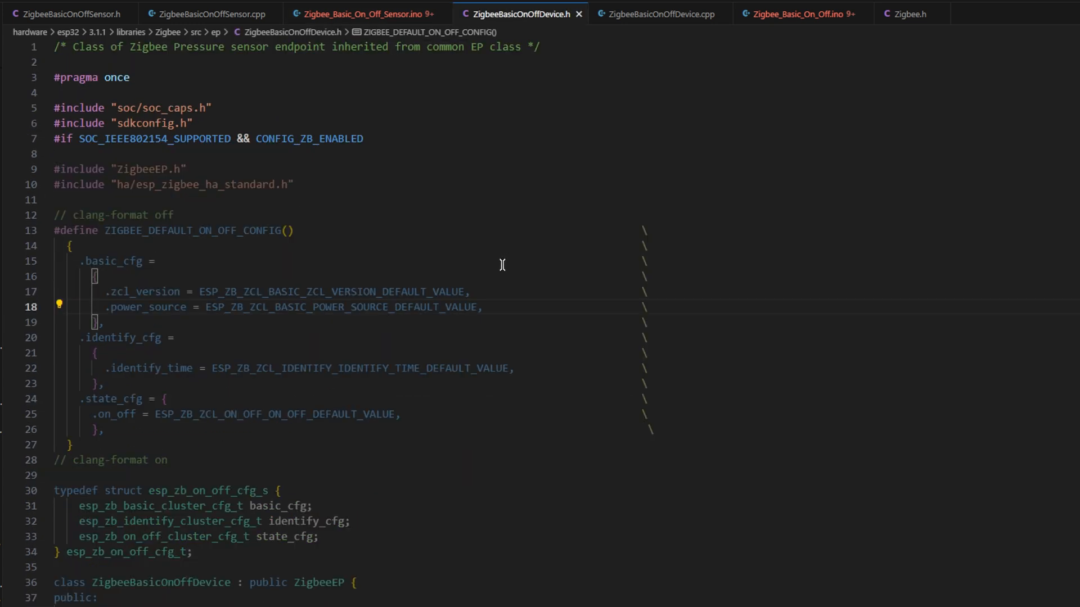
{"action": "mouse_move", "coordinate": [414, 346]}
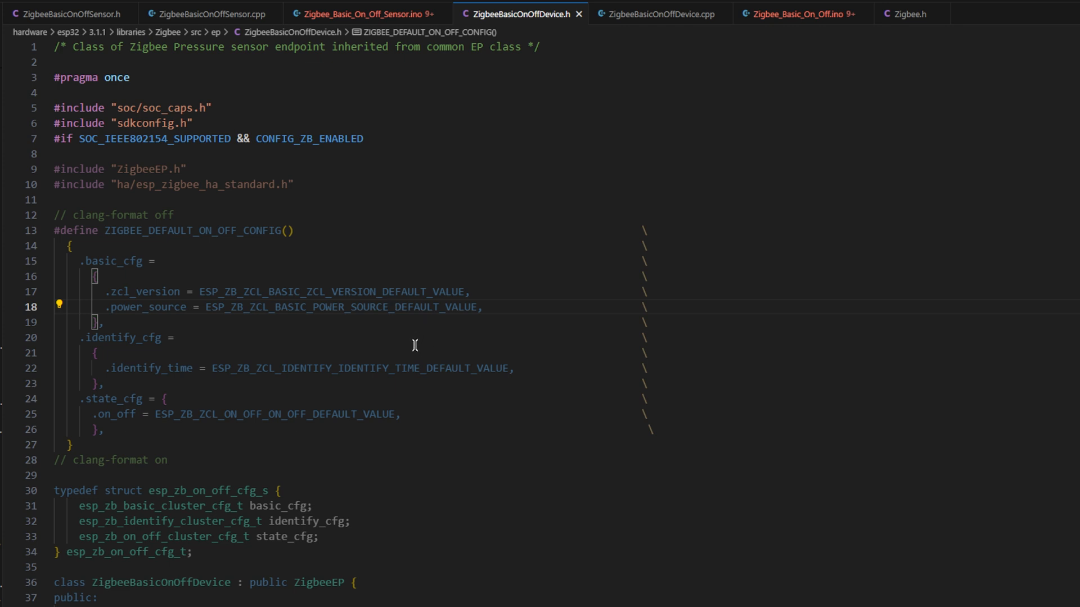
{"action": "mouse_move", "coordinate": [68, 73]}
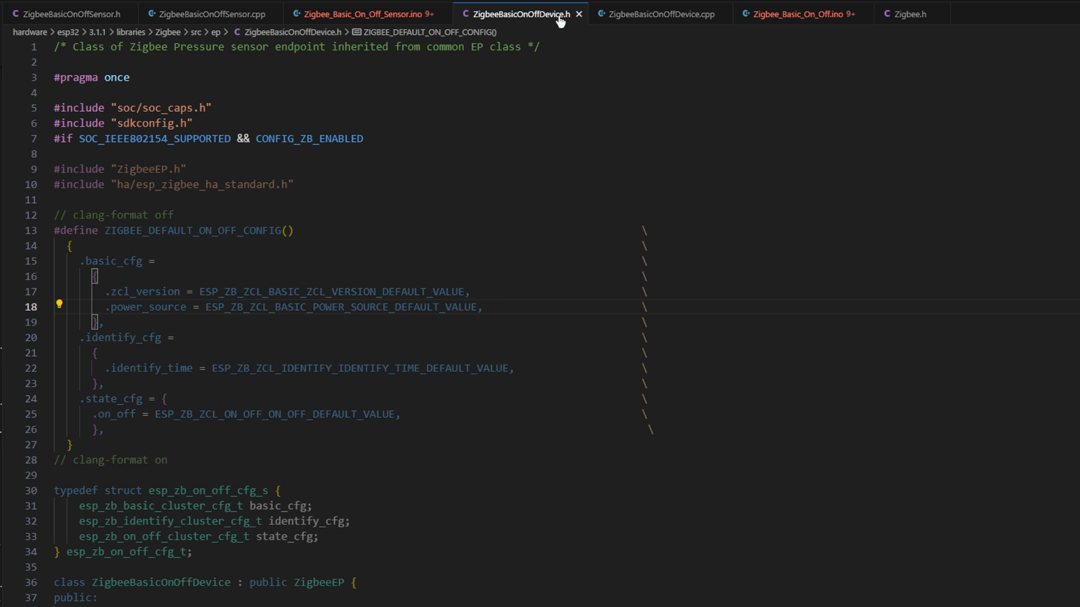
{"action": "mouse_move", "coordinate": [405, 255]}
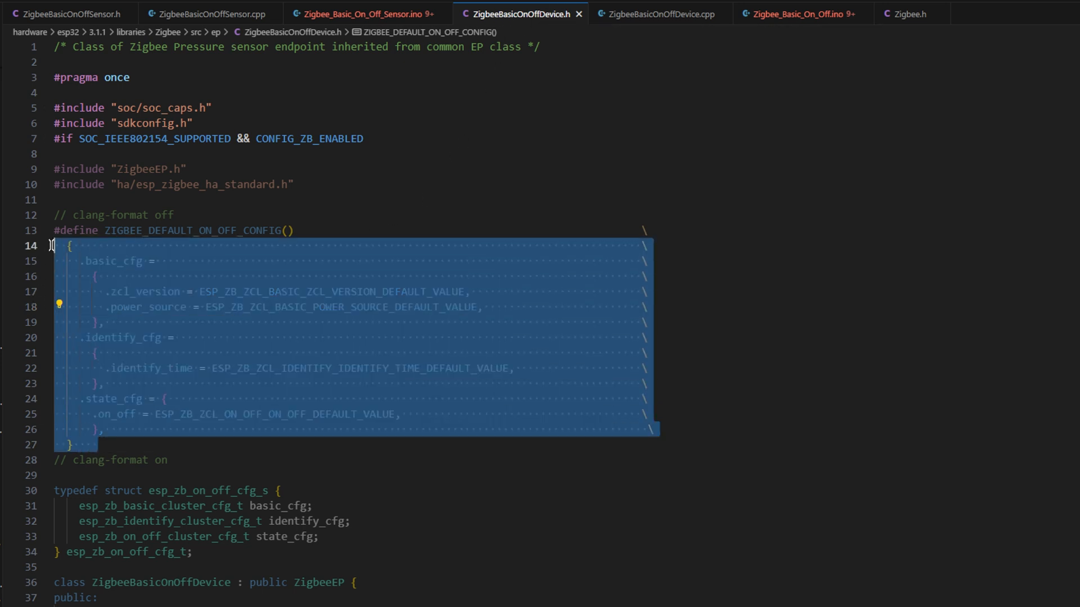
- Scroll through the device header's config macro, struct and class, then switch to ZigbeeBasicOnOffDevice.cpp
{"action": "scroll", "scroll_direction": "down", "scroll_amount": 3}
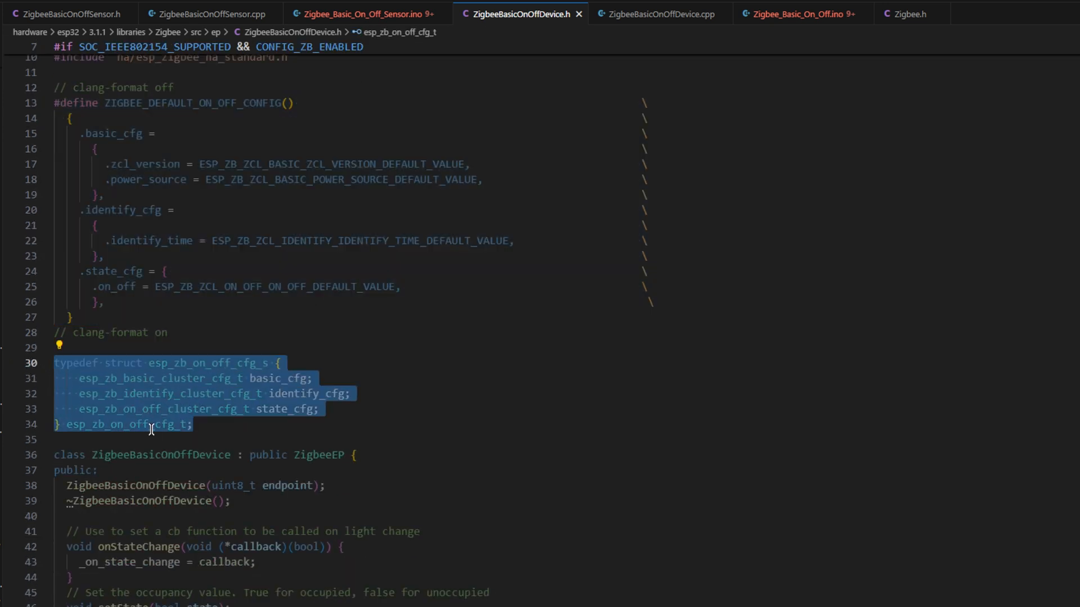
{"action": "left_click", "coordinate": [233, 428]}
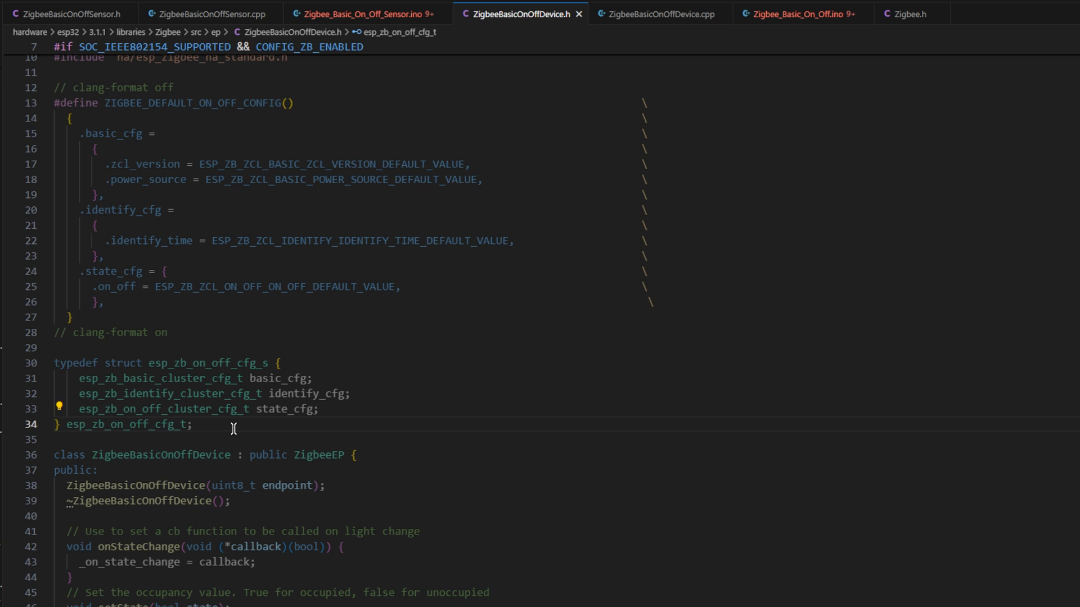
{"action": "scroll", "scroll_direction": "down", "scroll_amount": 3}
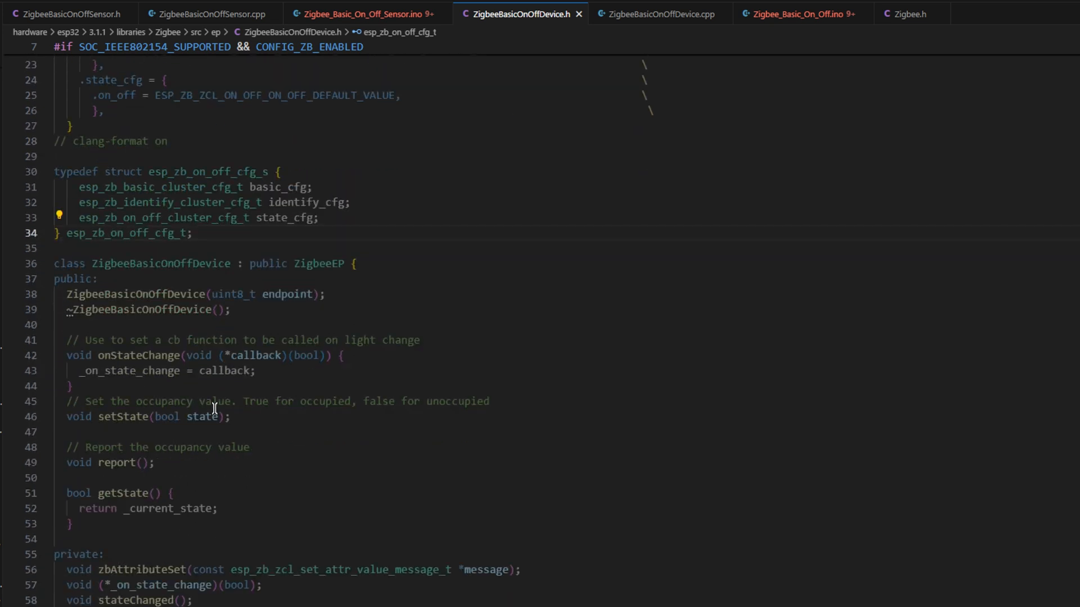
{"action": "scroll", "scroll_direction": "down", "scroll_amount": 3}
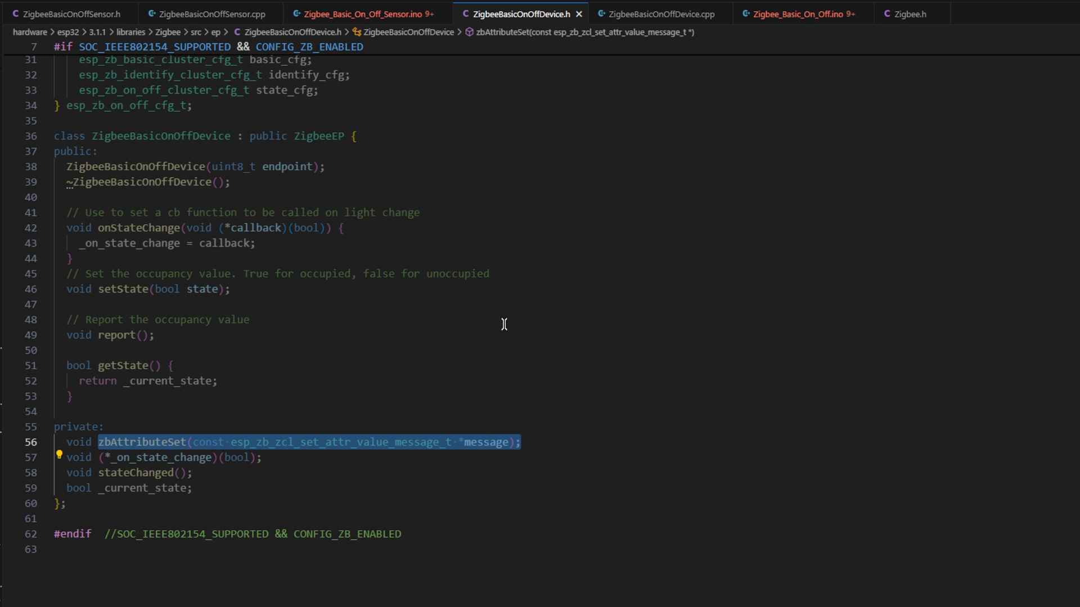
{"action": "left_click", "coordinate": [663, 14]}
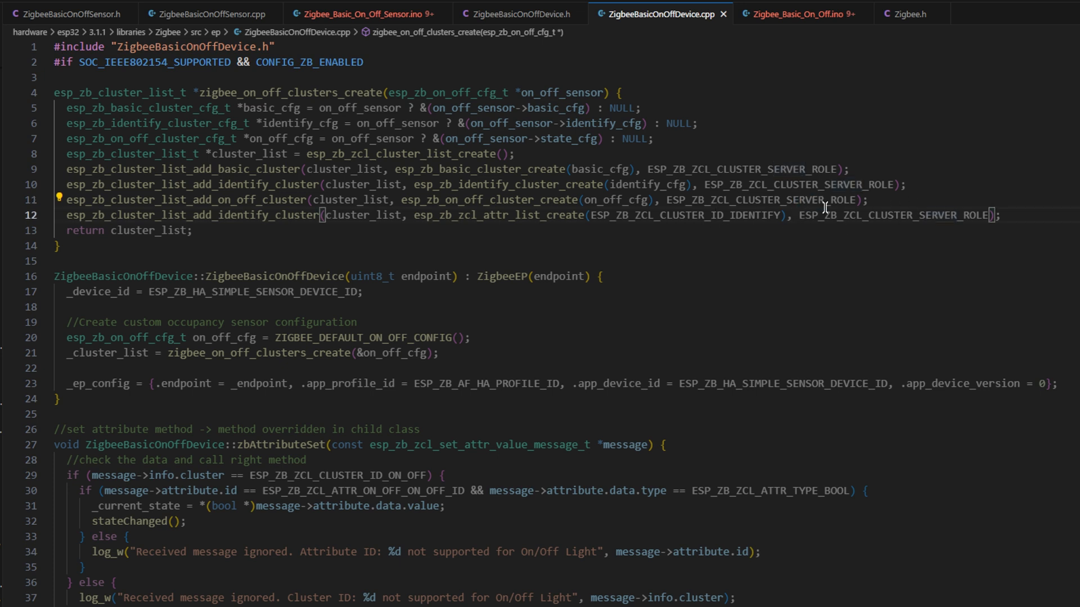
{"action": "mouse_move", "coordinate": [271, 246]}
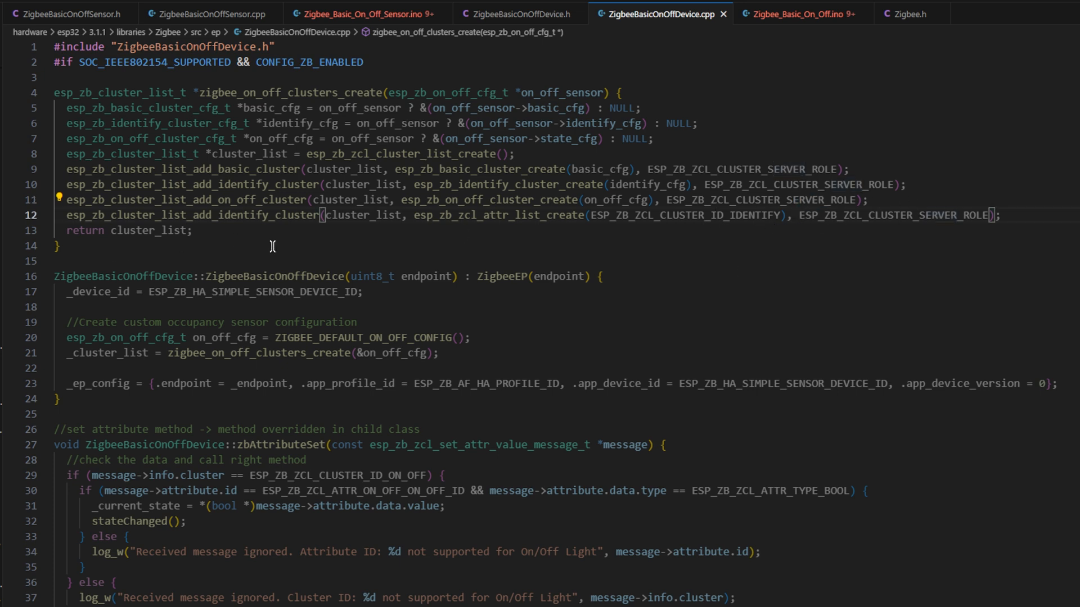
{"action": "mouse_move", "coordinate": [669, 349]}
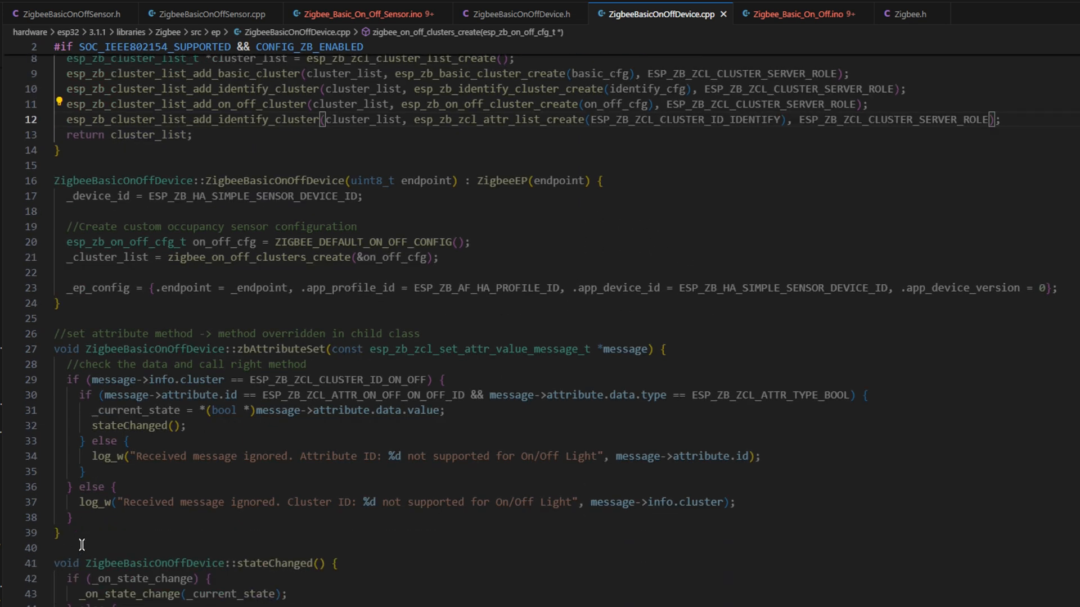
- Highlight the zbAttributeSet function and its stateChanged call in the device implementation
{"action": "left_click_drag", "start_coordinate": [54, 349], "coordinate": [59, 532]}
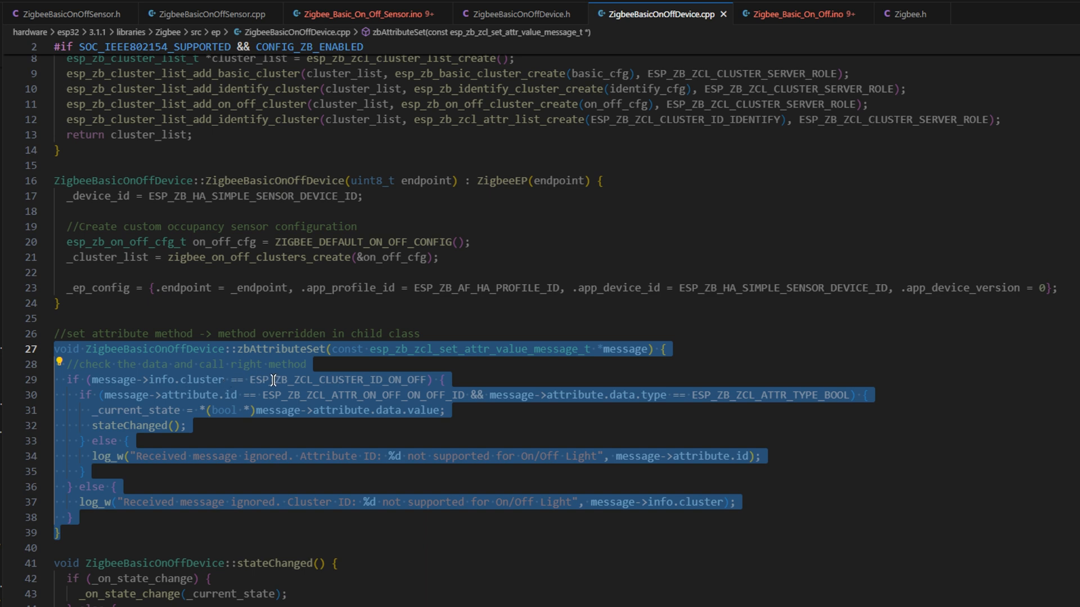
{"action": "left_click", "coordinate": [254, 409]}
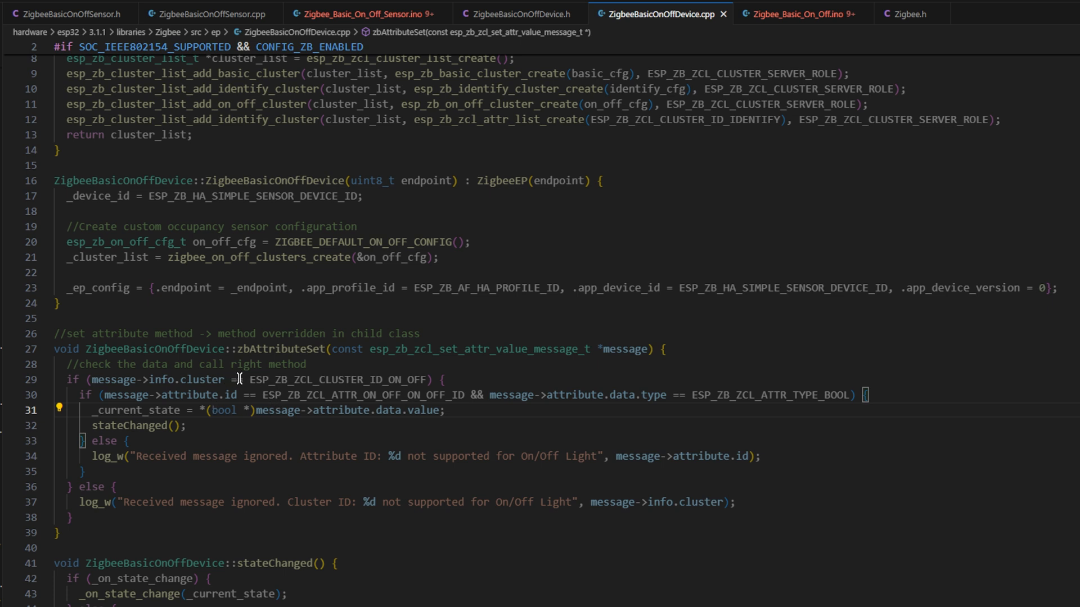
{"action": "double_click", "coordinate": [333, 380]}
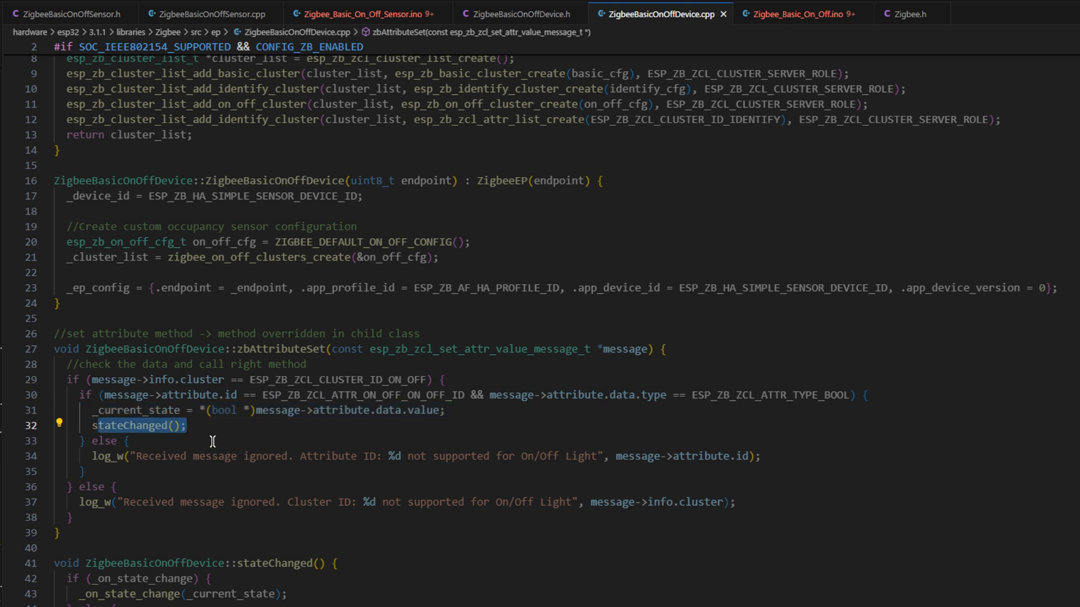
- Scroll past setState and report, then switch to the Zigbee_Basic_On_Off.ino example sketch
{"action": "scroll", "scroll_direction": "down", "scroll_amount": 3}
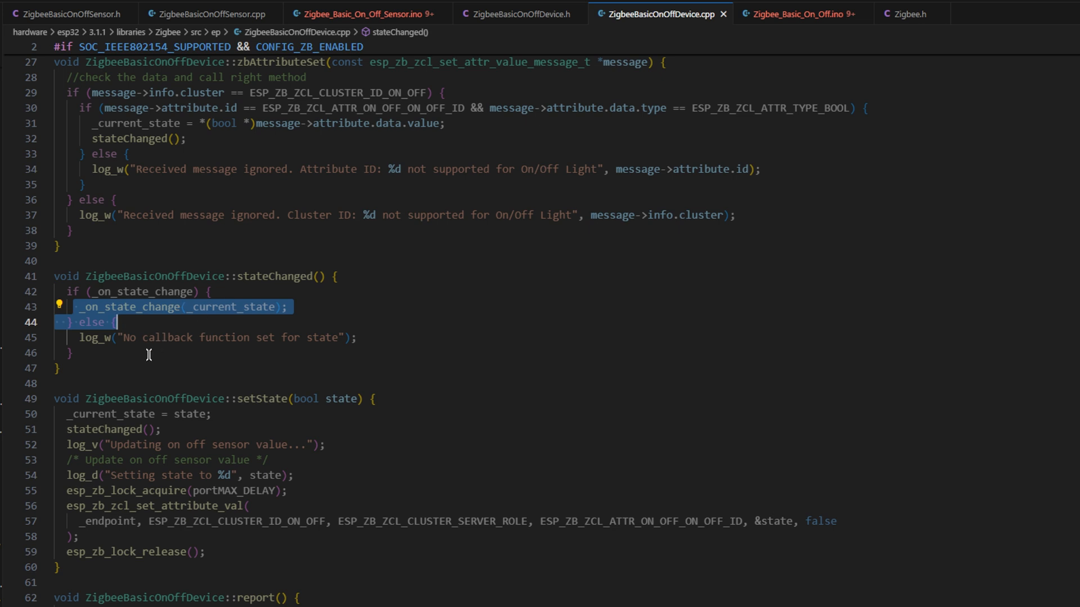
{"action": "scroll", "scroll_direction": "down", "scroll_amount": 3}
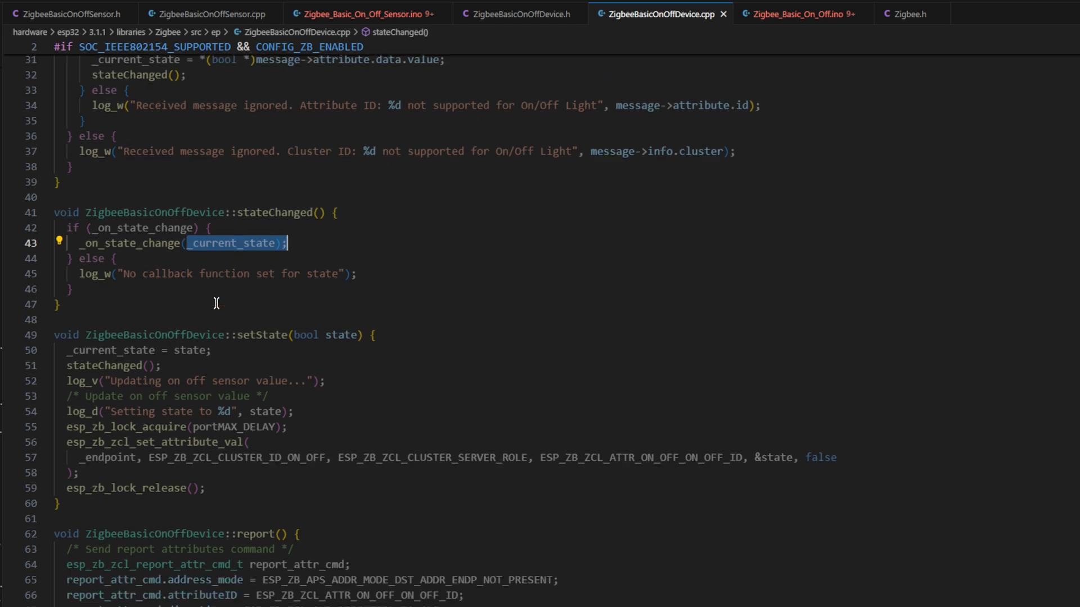
{"action": "mouse_move", "coordinate": [201, 320]}
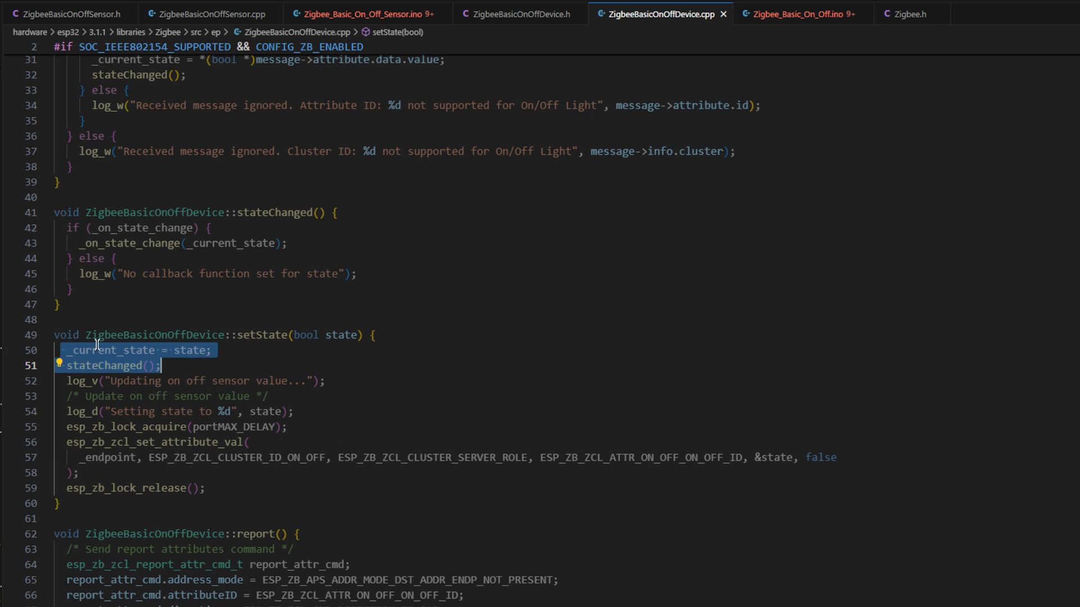
{"action": "mouse_move", "coordinate": [465, 463]}
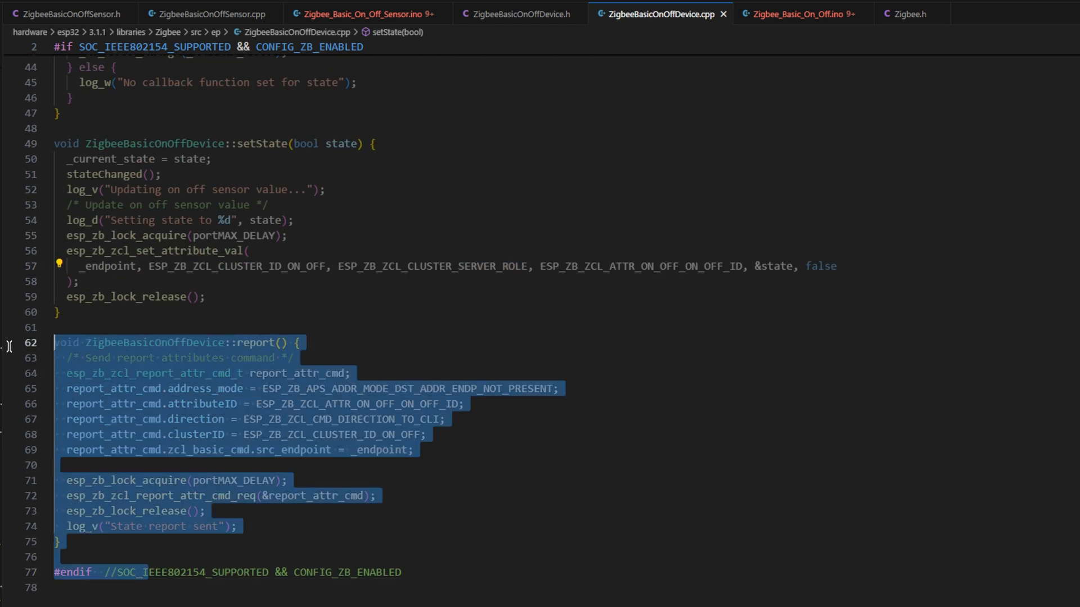
{"action": "left_click", "coordinate": [798, 15]}
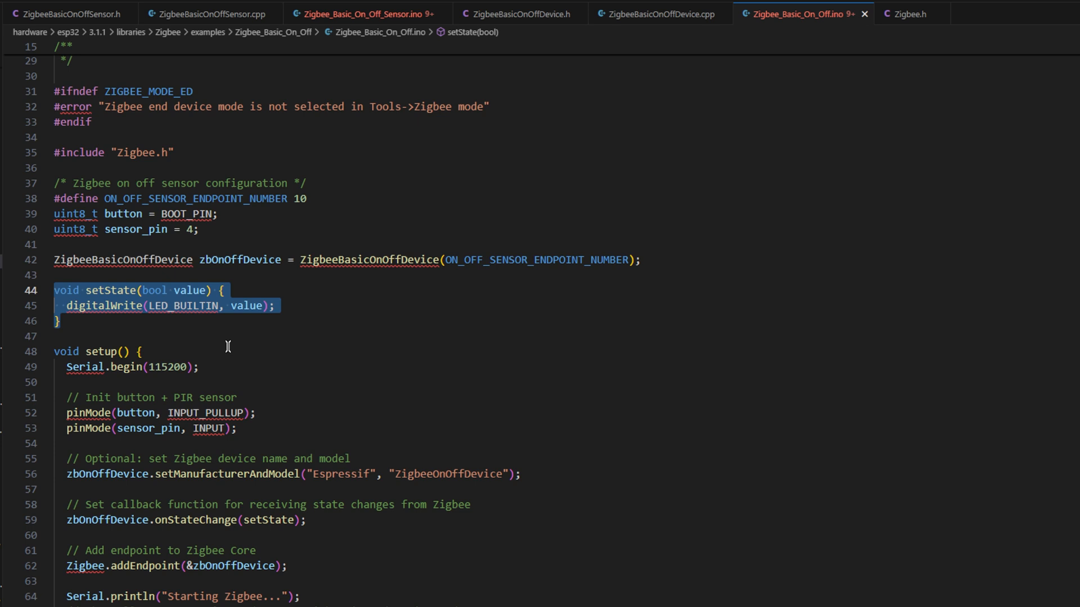
{"action": "mouse_move", "coordinate": [128, 331]}
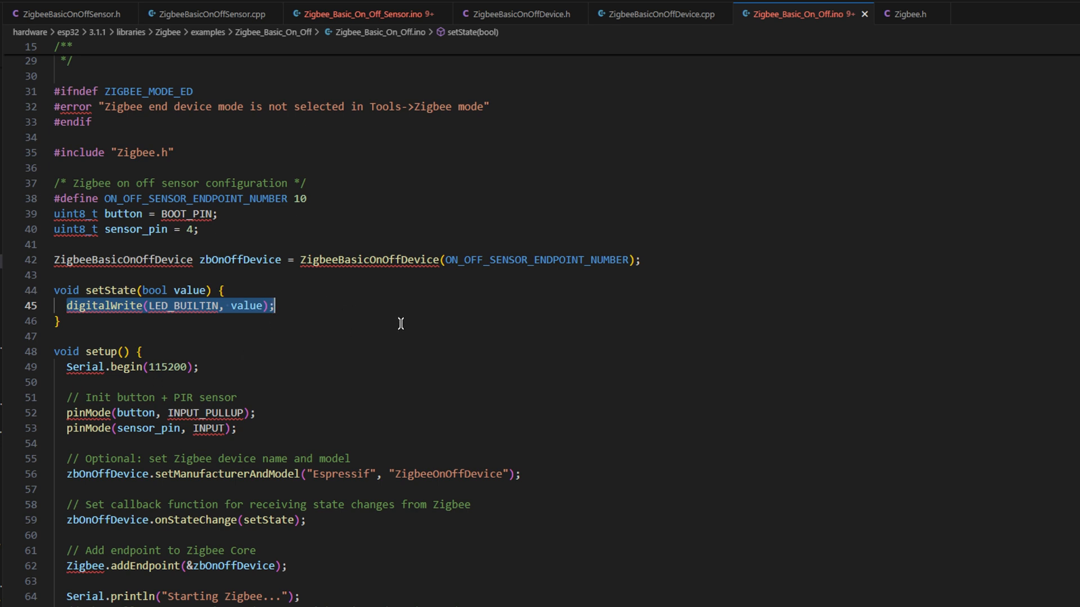
{"action": "mouse_move", "coordinate": [397, 316]}
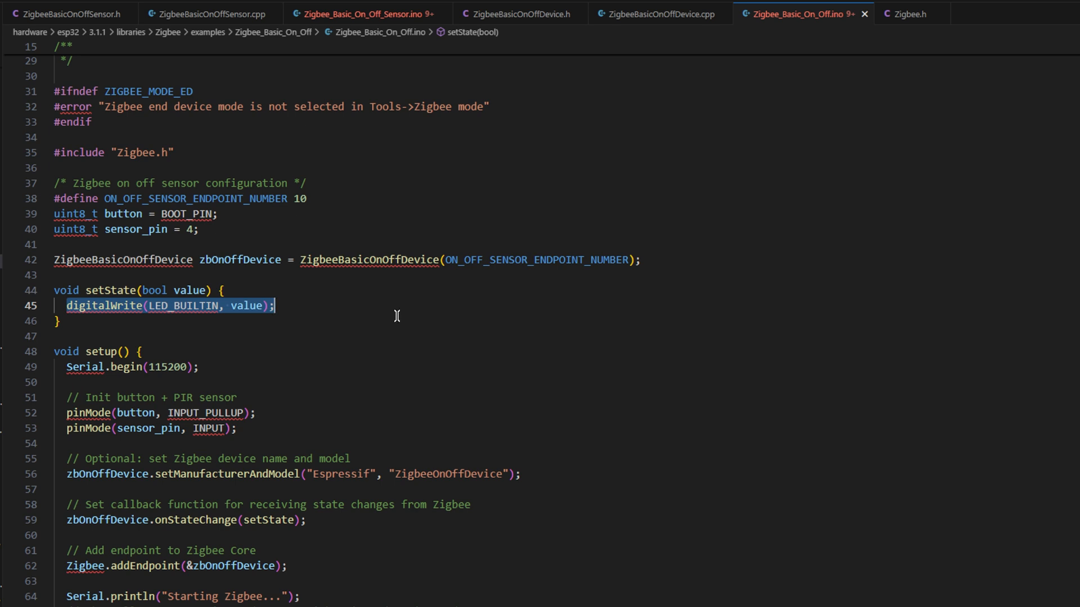
{"action": "scroll", "scroll_direction": "down", "scroll_amount": 3}
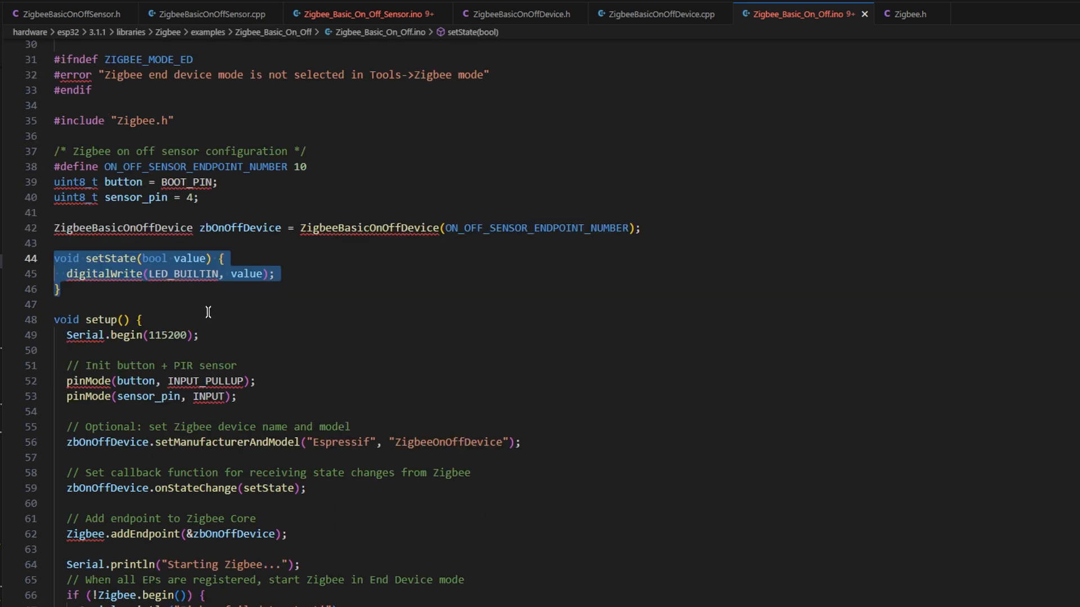
{"action": "mouse_move", "coordinate": [477, 351]}
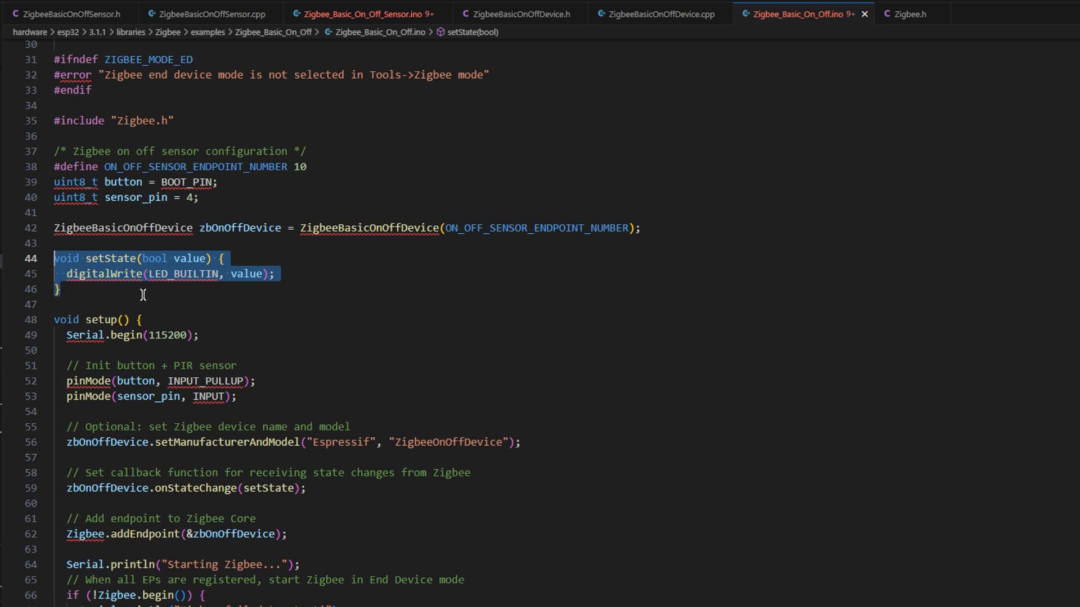
{"action": "mouse_move", "coordinate": [106, 301]}
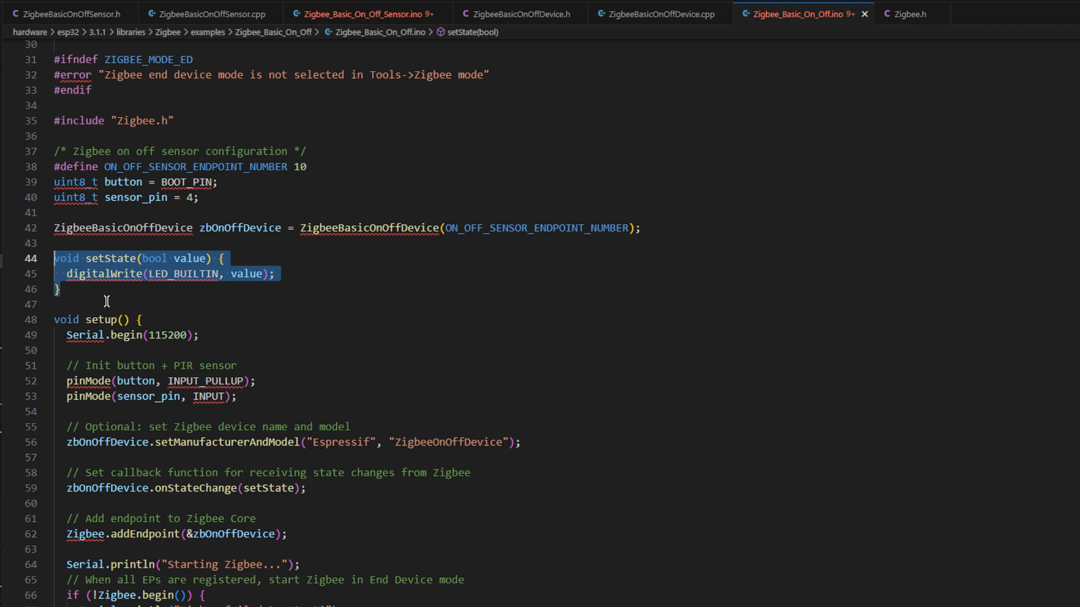
{"action": "scroll", "scroll_direction": "down", "scroll_amount": 3}
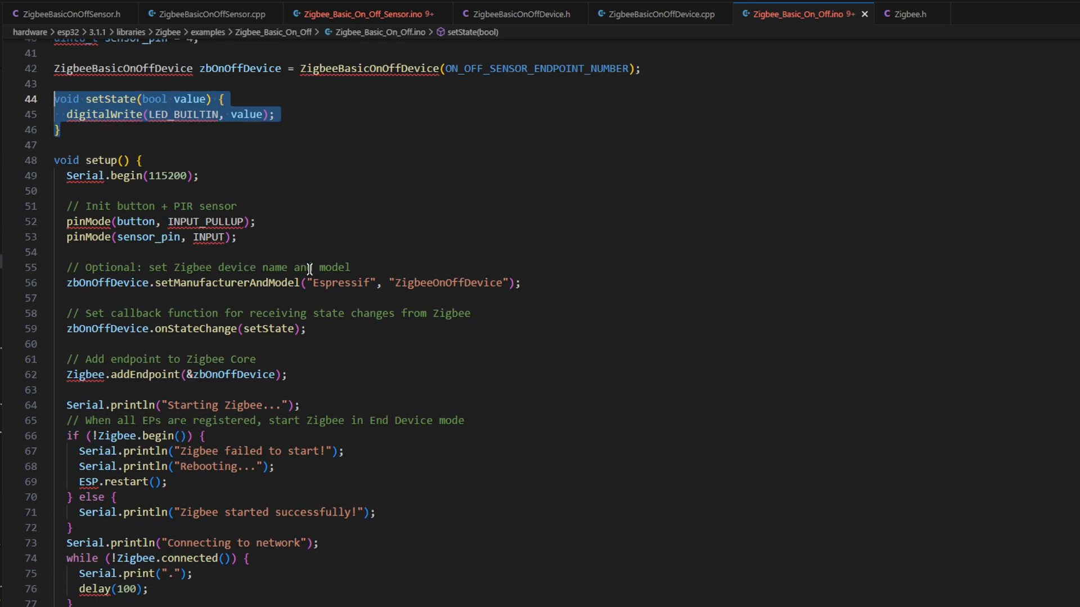